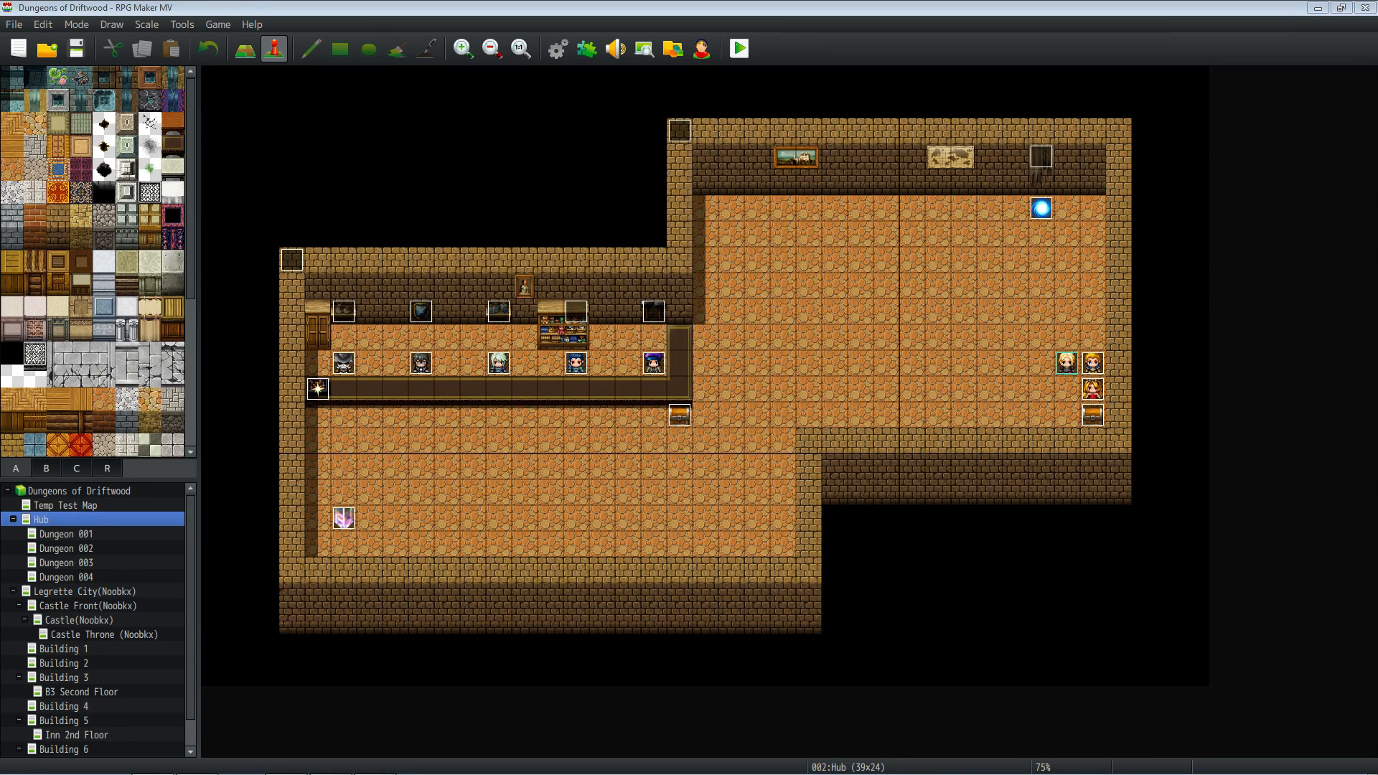
mouse_move(321, 418)
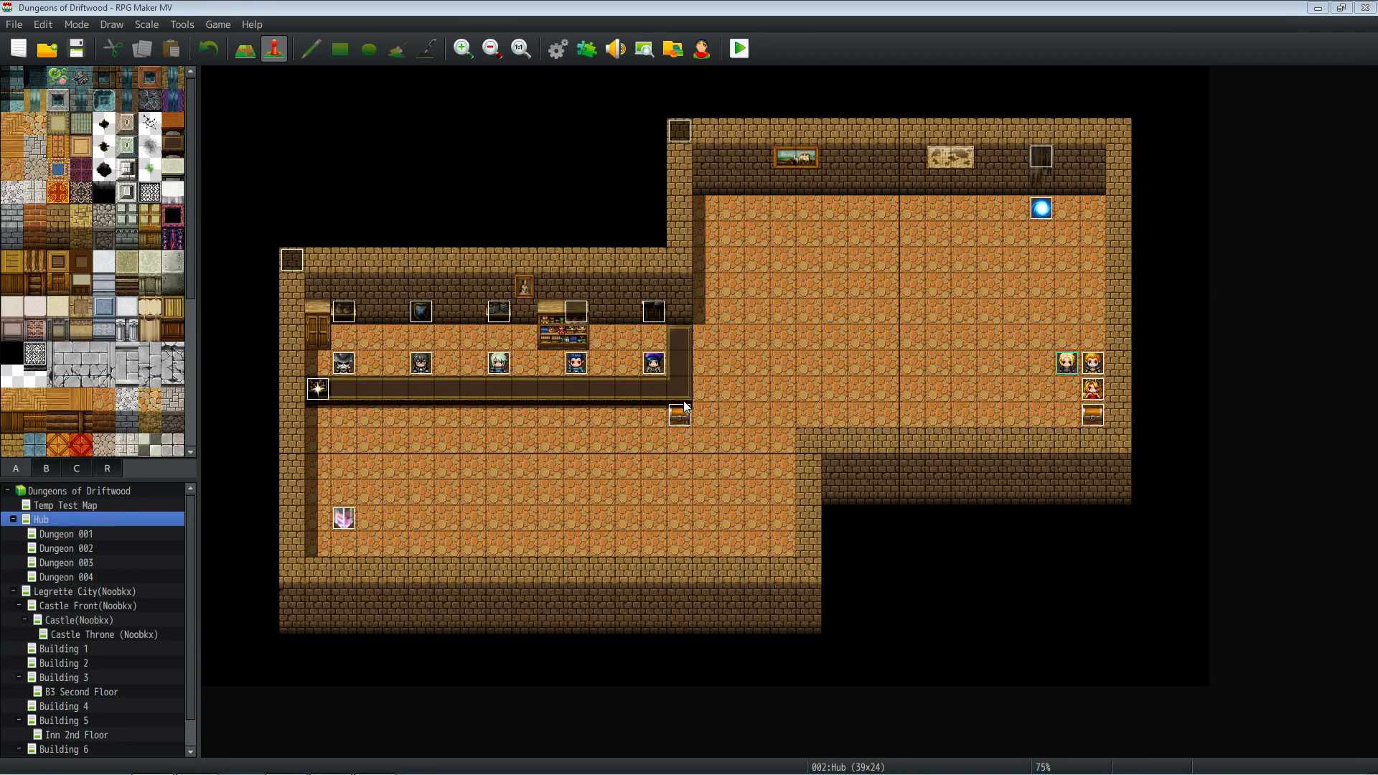
mouse_move(680, 405)
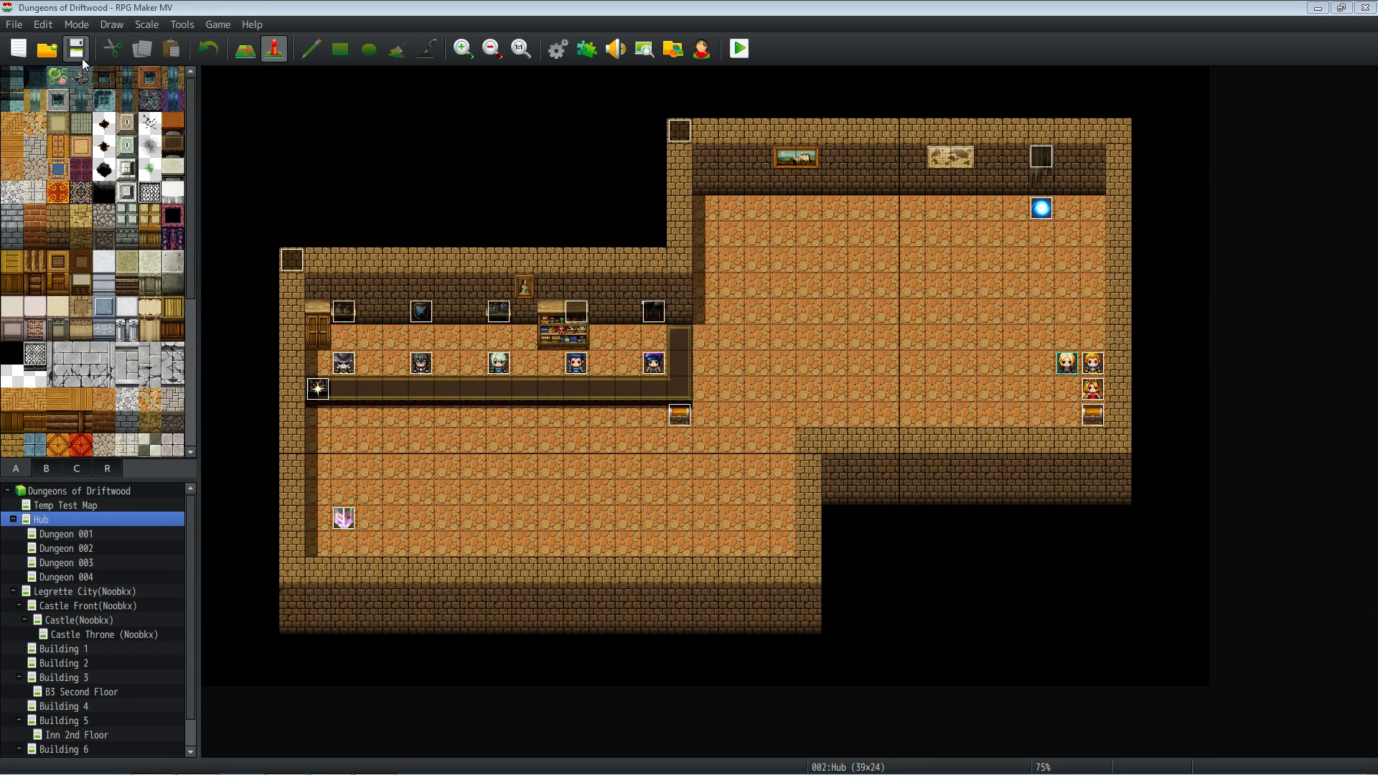
mouse_move(211, 53)
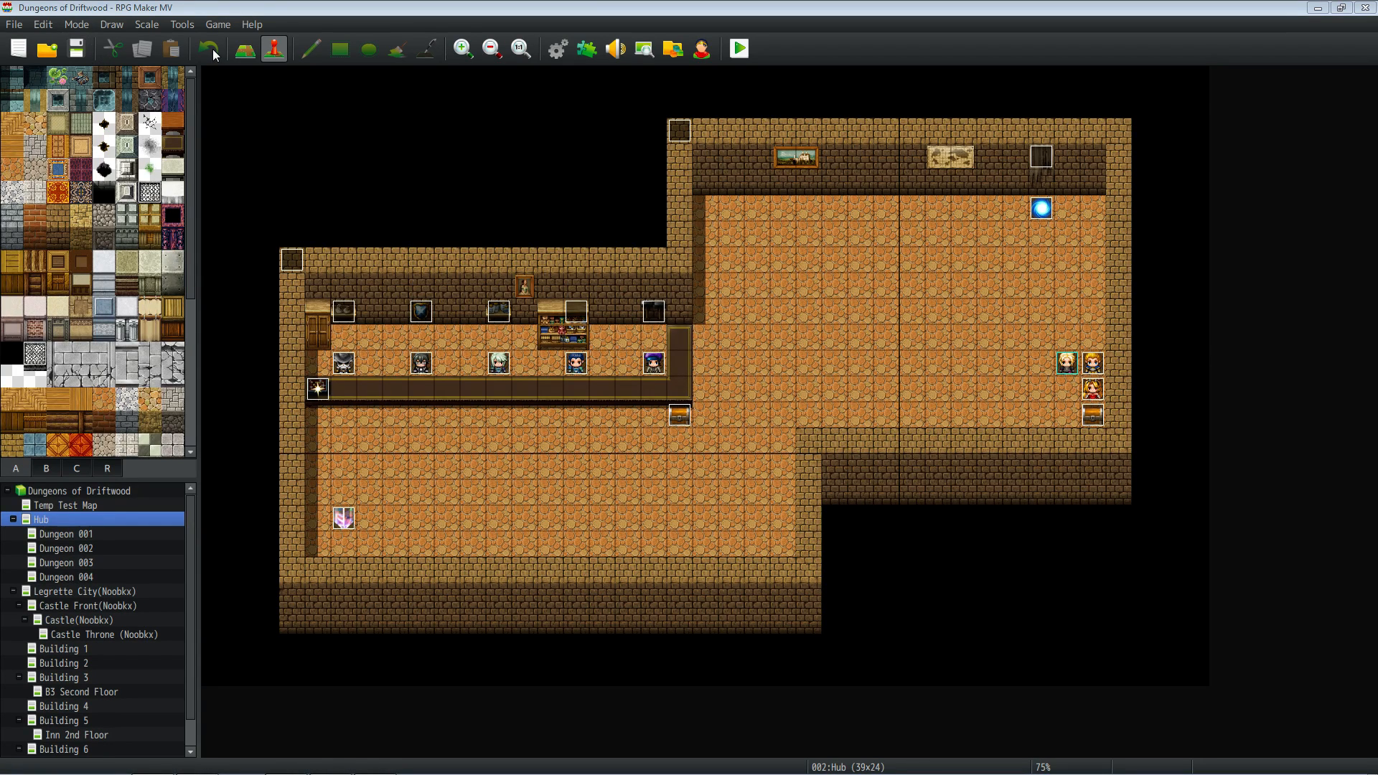
Test-play to view Edmond's Survivor status, save the project, and start a fresh playtest
click(737, 49)
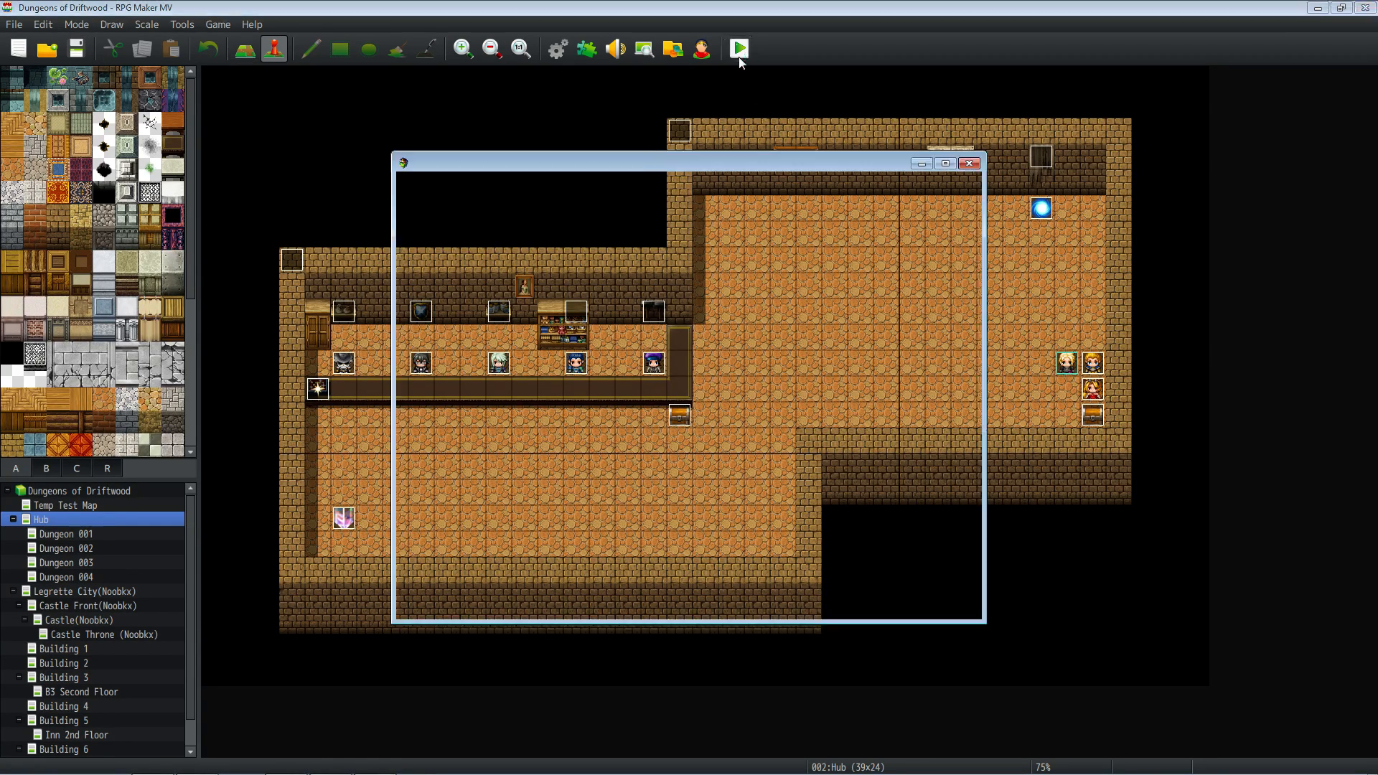
click(738, 49)
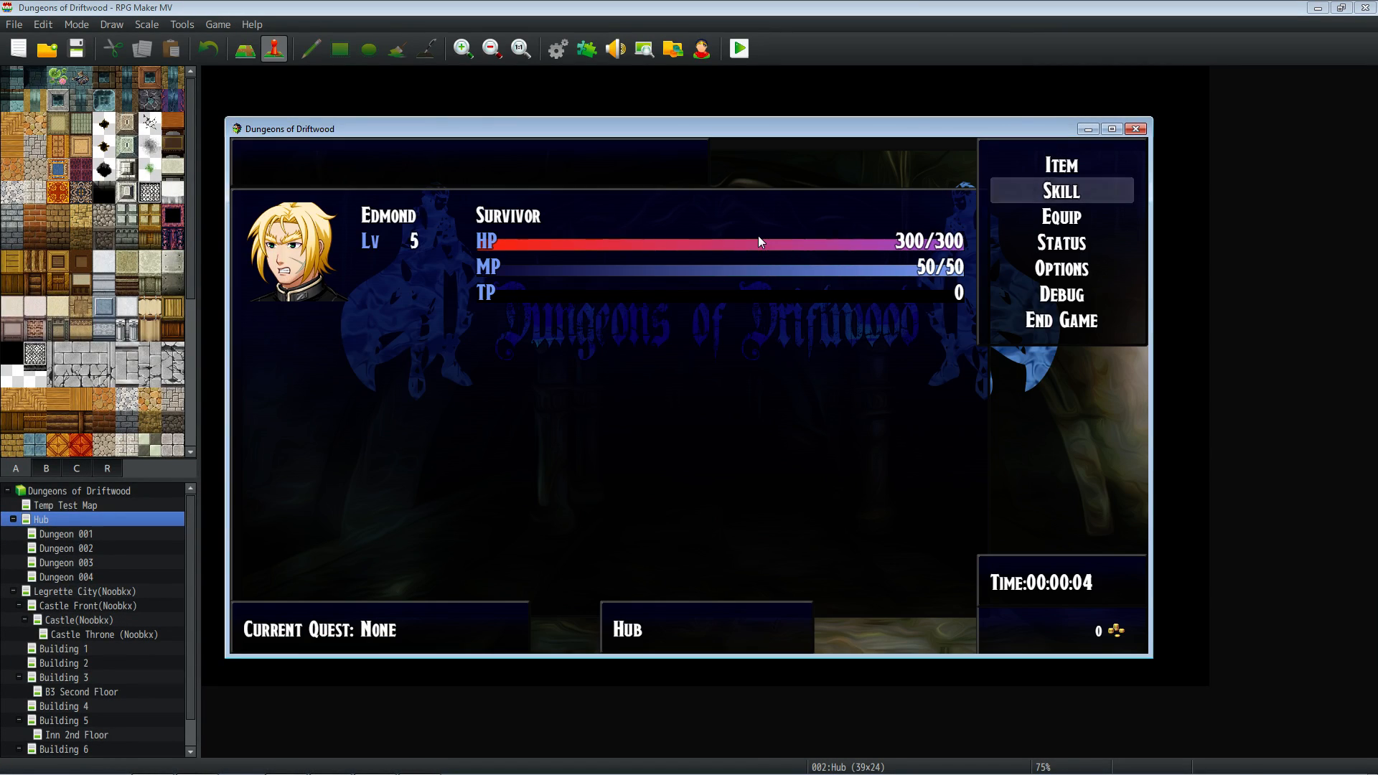
click(1060, 190)
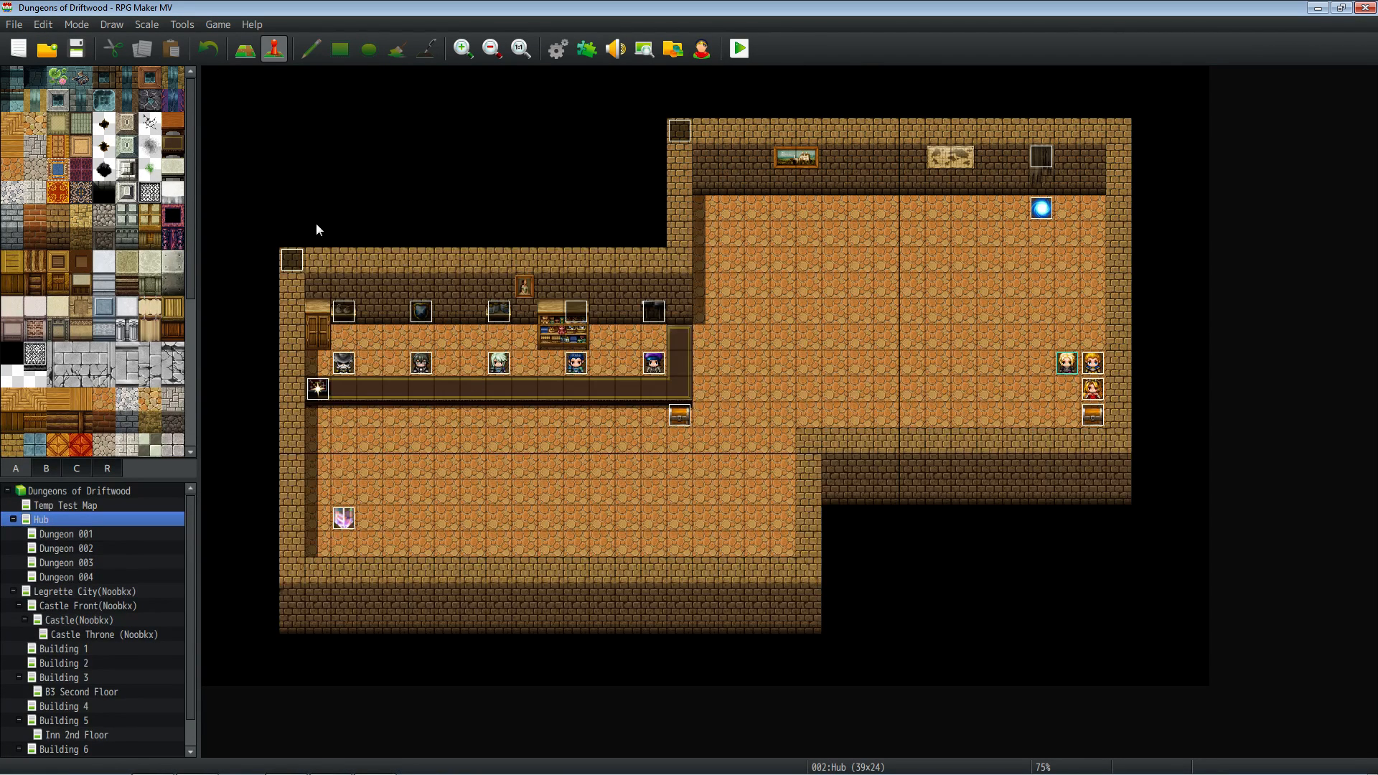
mouse_move(78, 49)
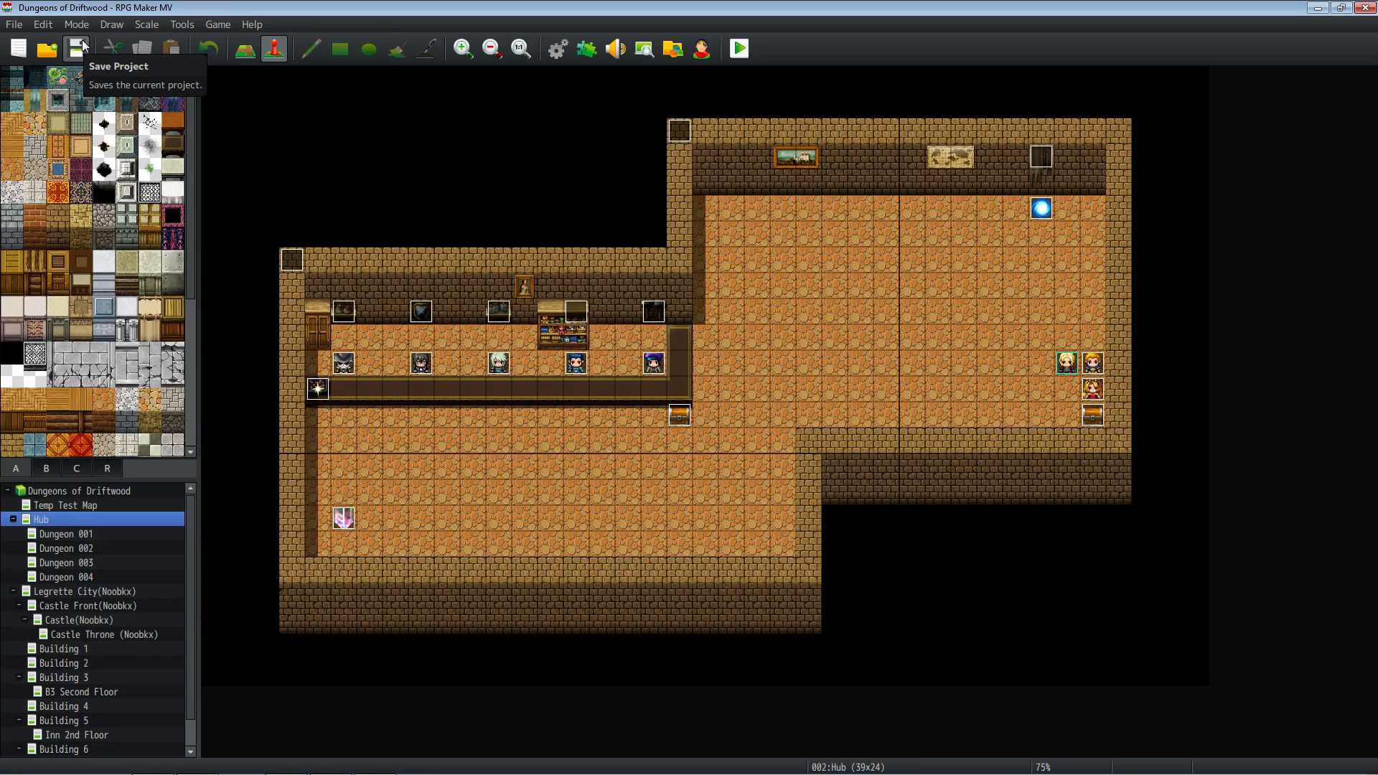
mouse_move(750, 300)
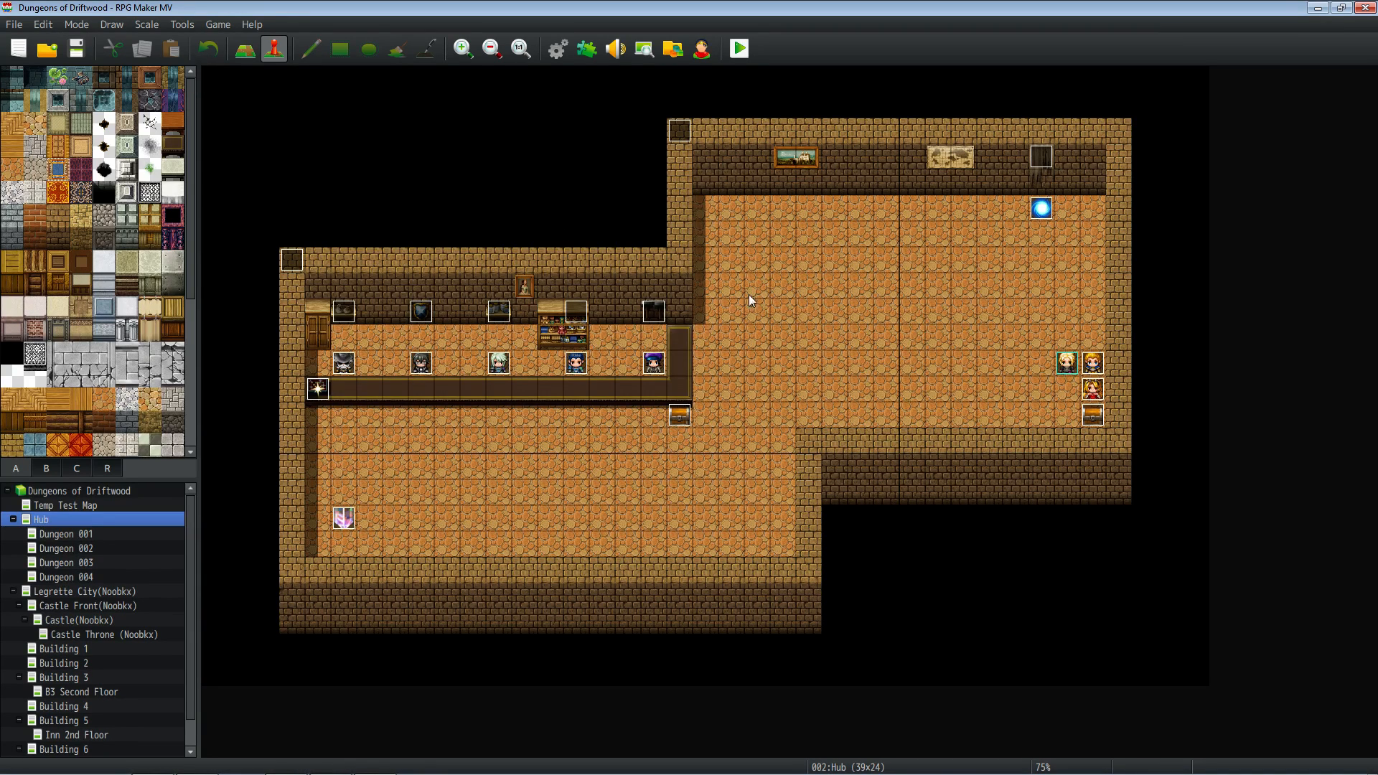
mouse_move(1128, 370)
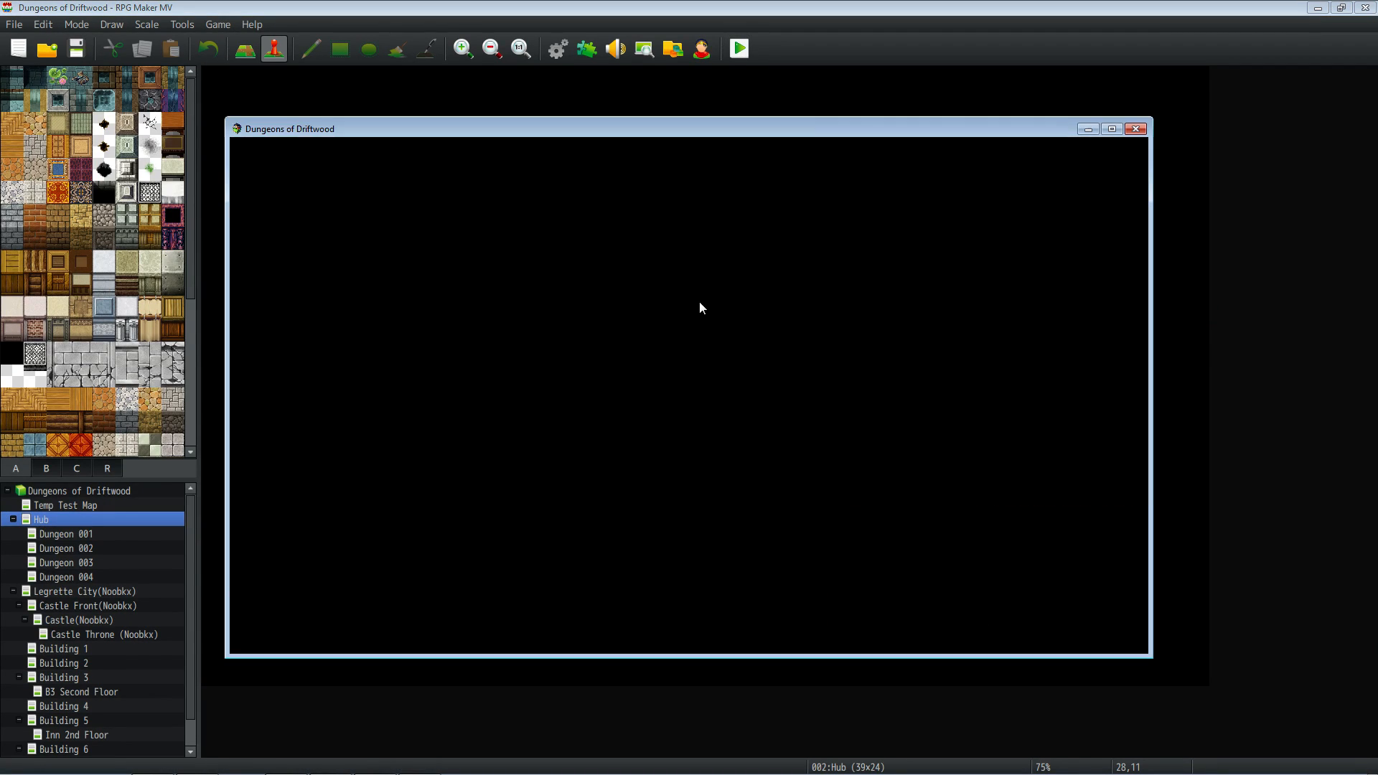
Fight a test battle to the results screen: Edmond at level 5 gaining 68 EXP
click(736, 49)
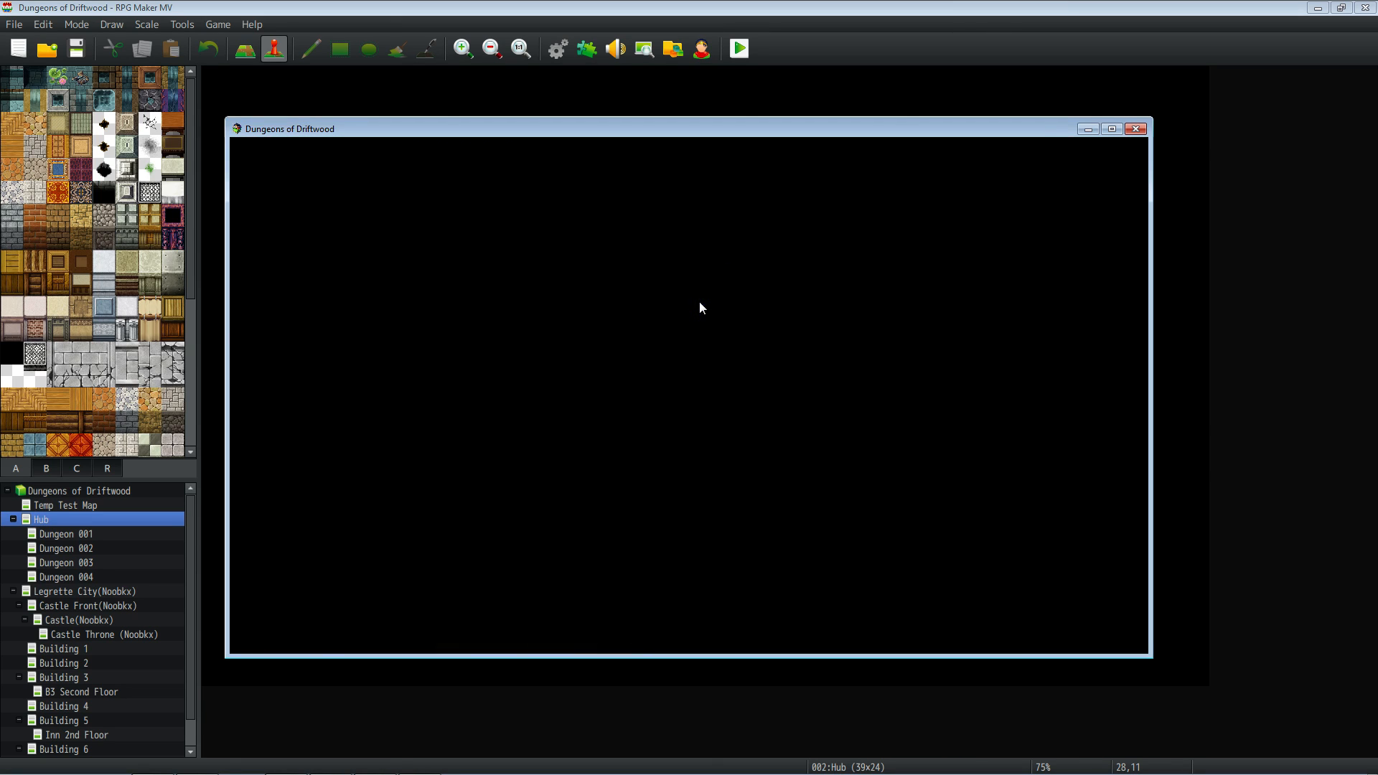
click(736, 49)
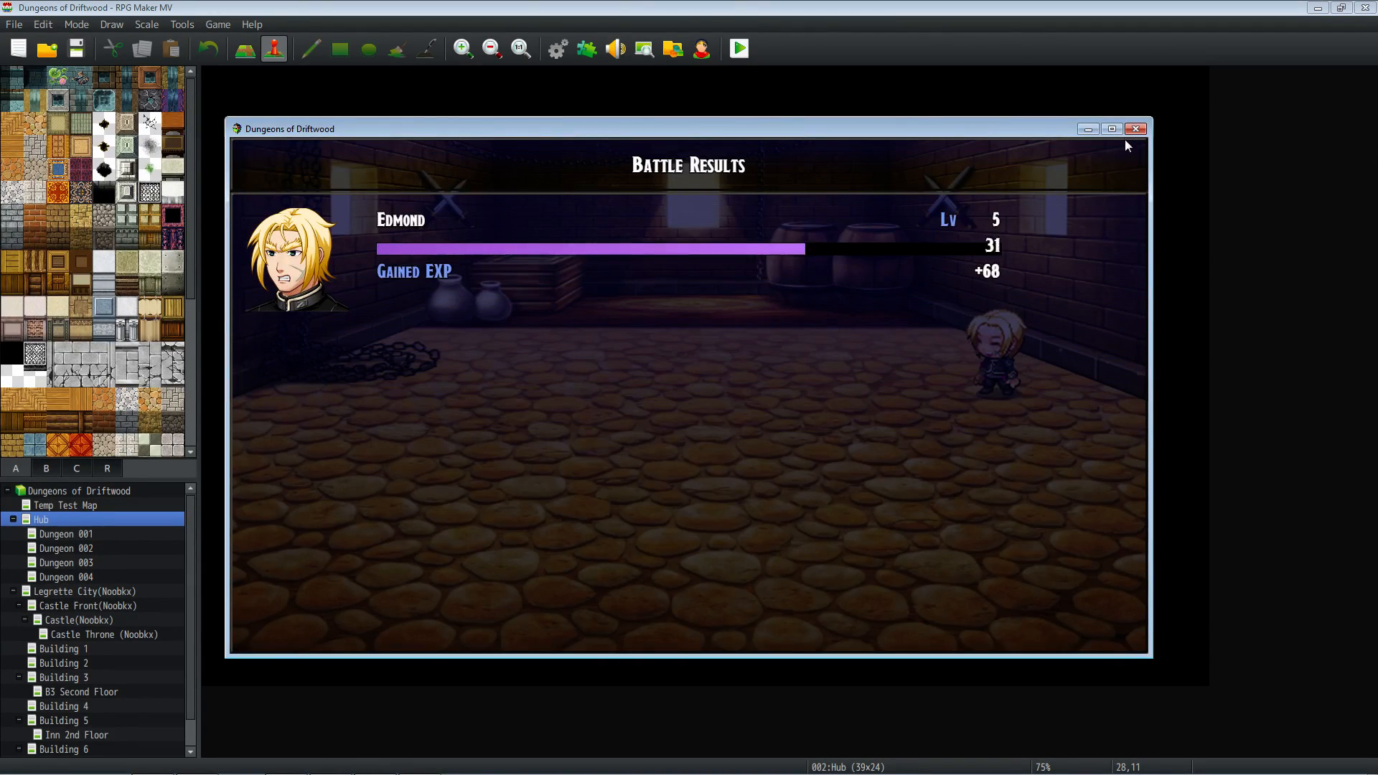
Close the test game and review skill 0291 SackEnemy's effect adding SackedEnemy at 100%
click(1133, 128)
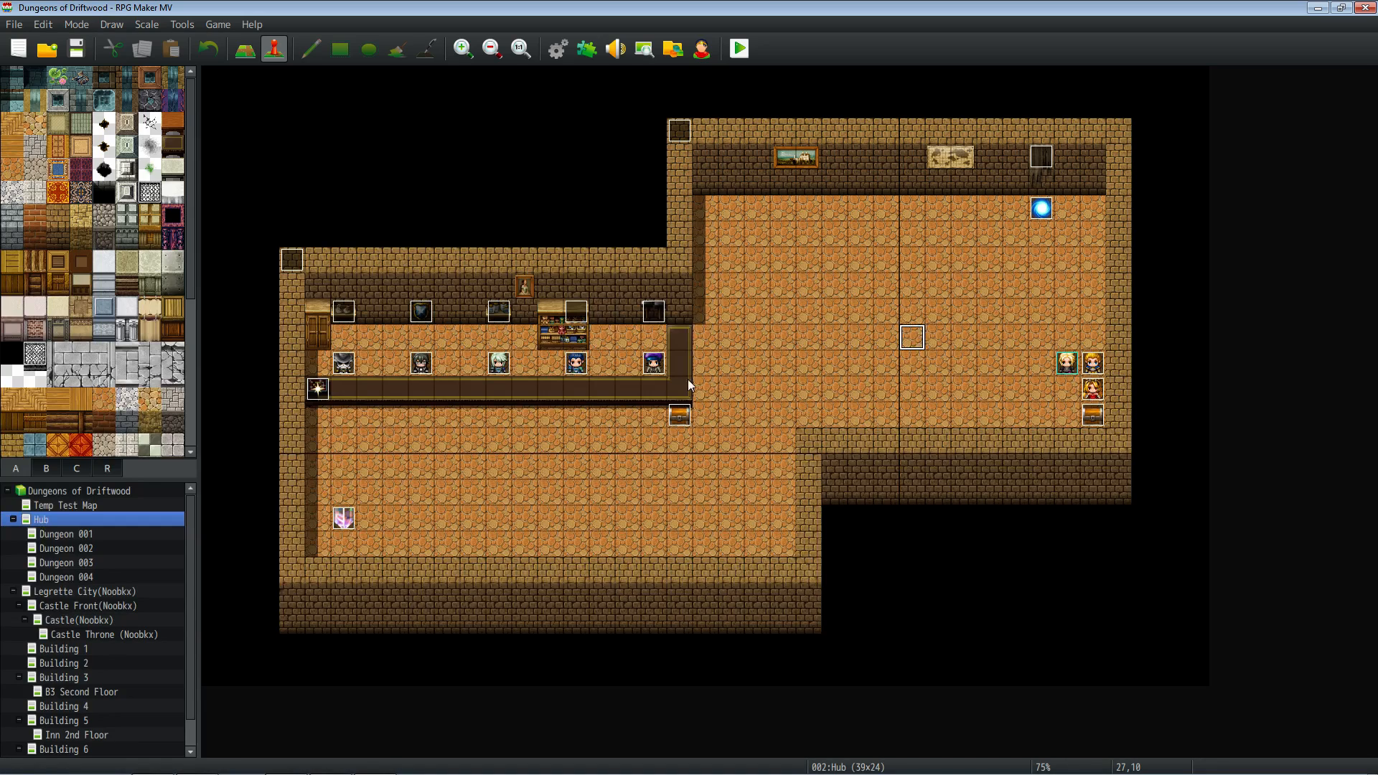
mouse_move(621, 385)
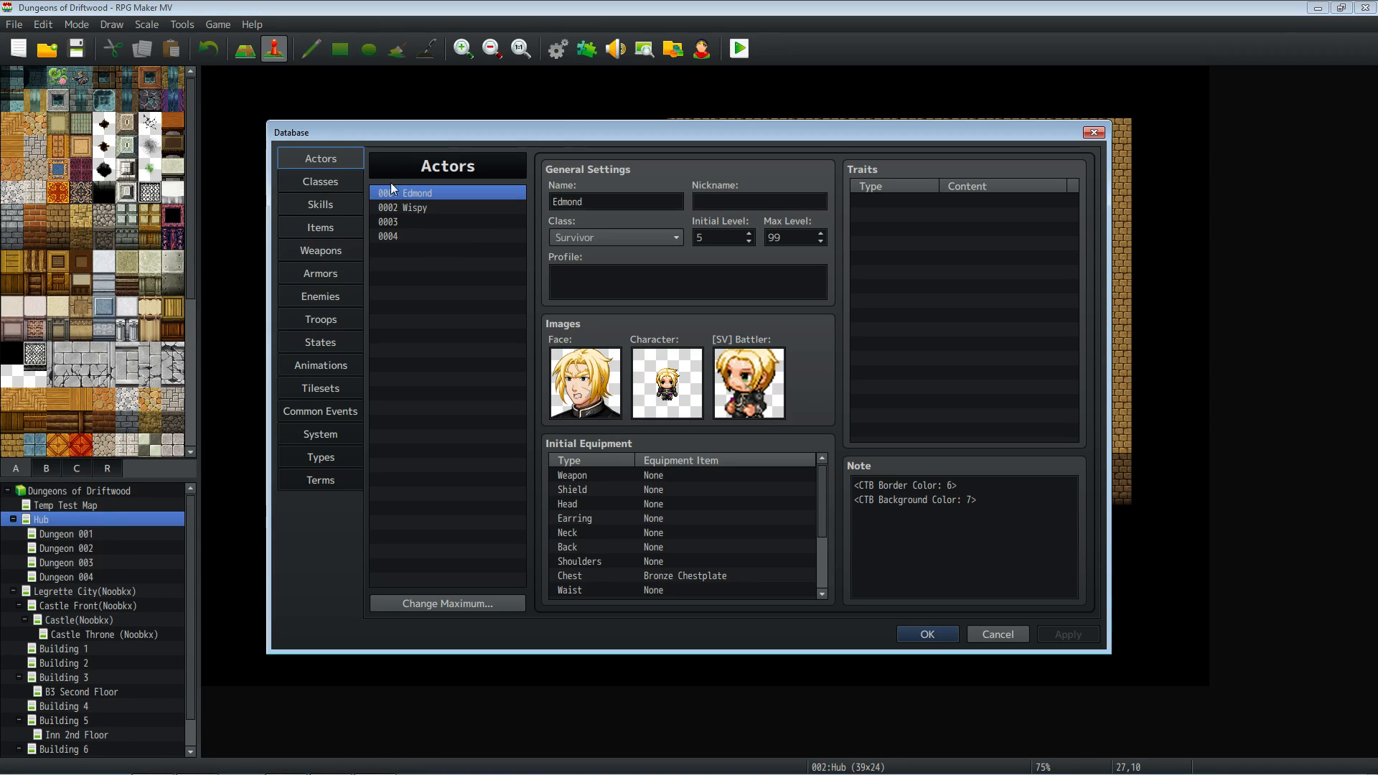
click(320, 204)
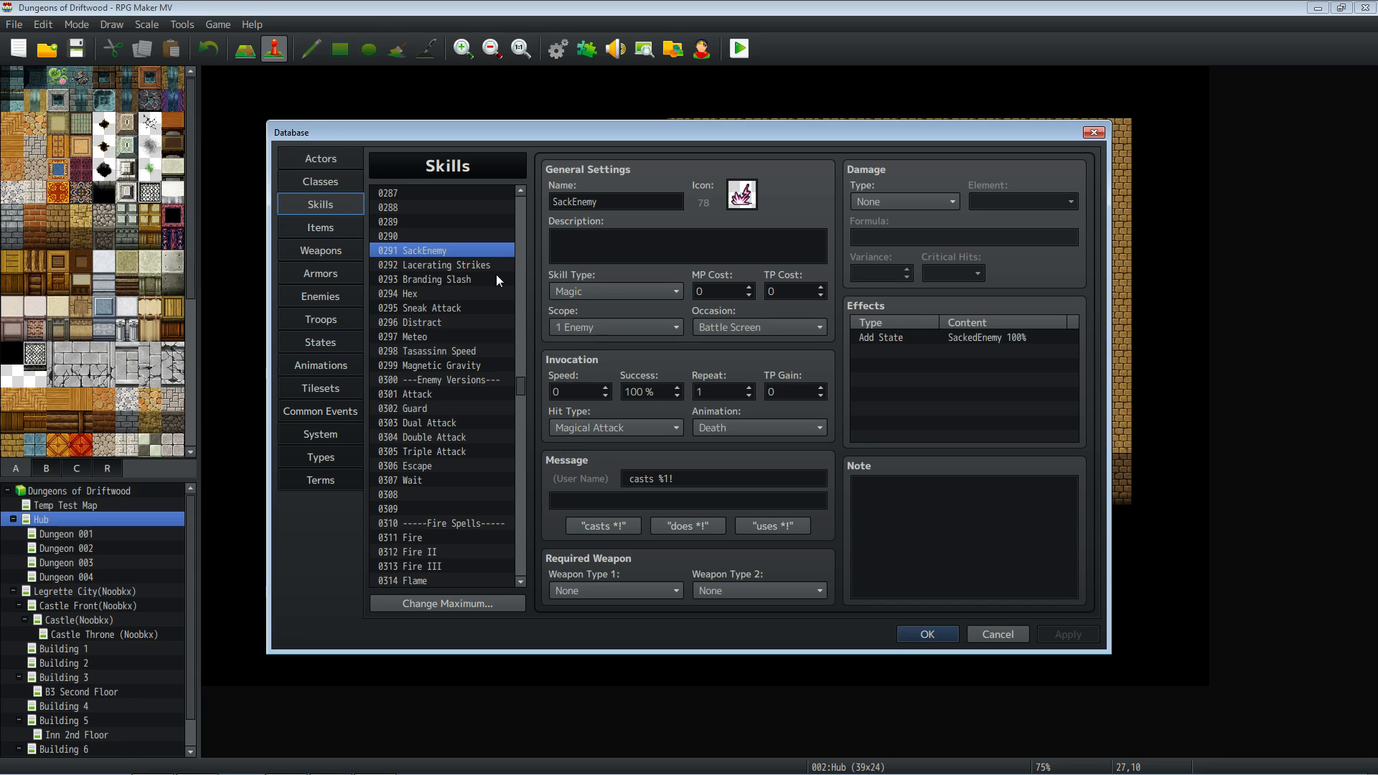
mouse_move(449, 226)
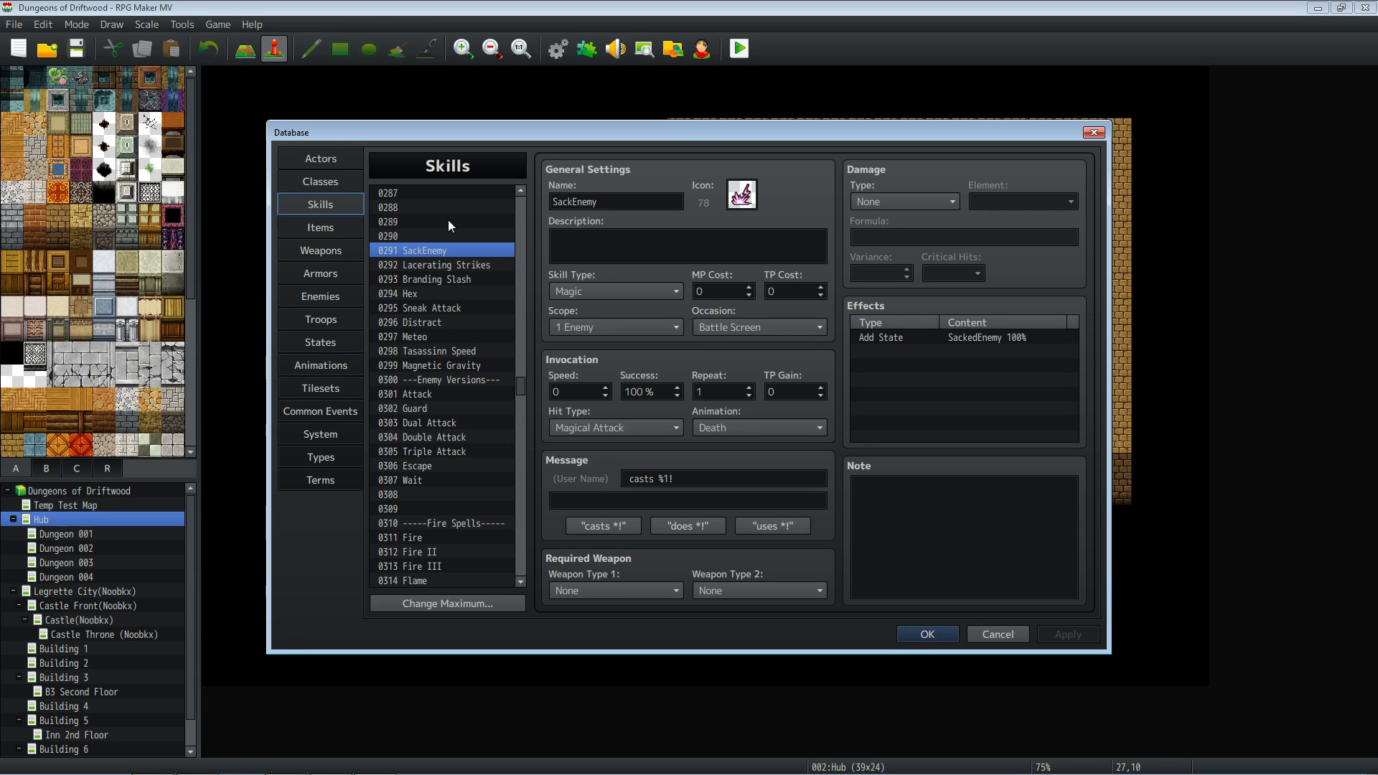
mouse_move(698, 230)
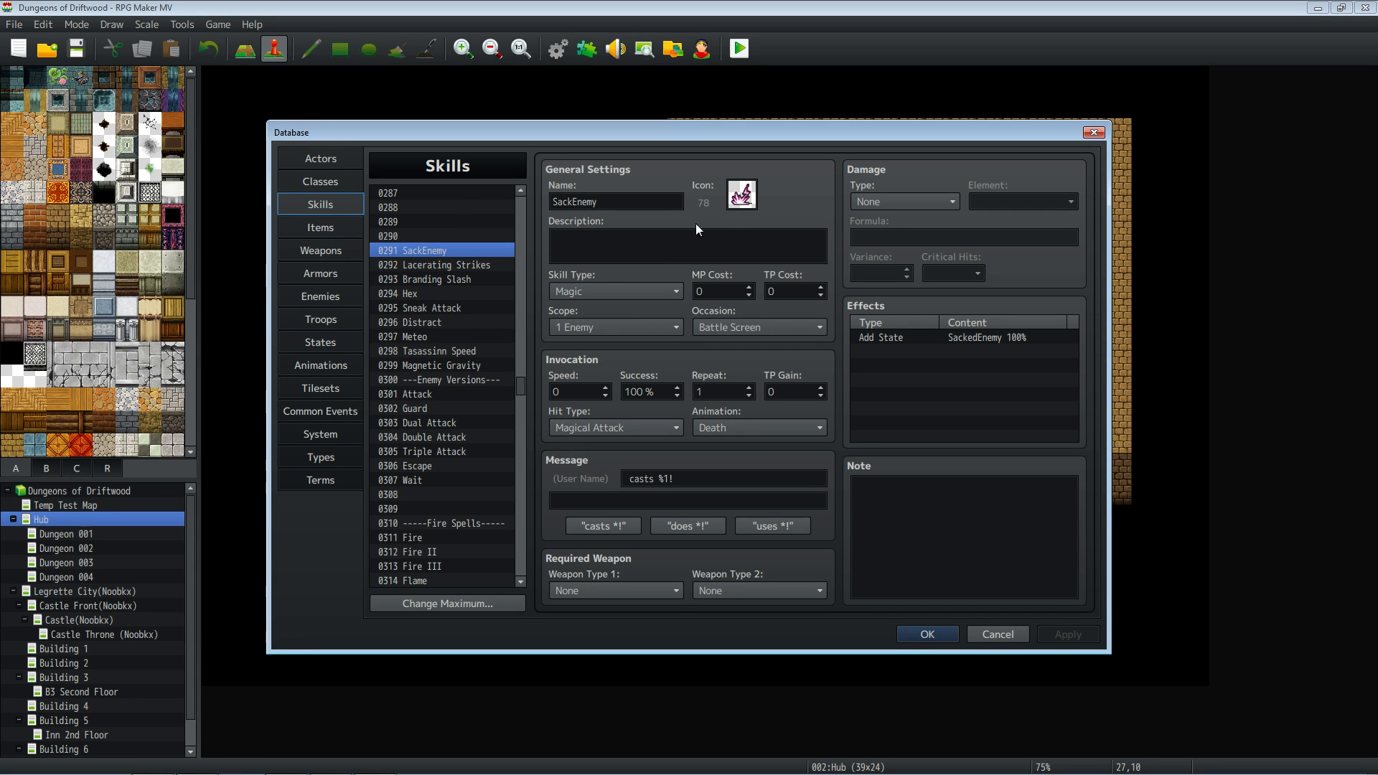
click(616, 201)
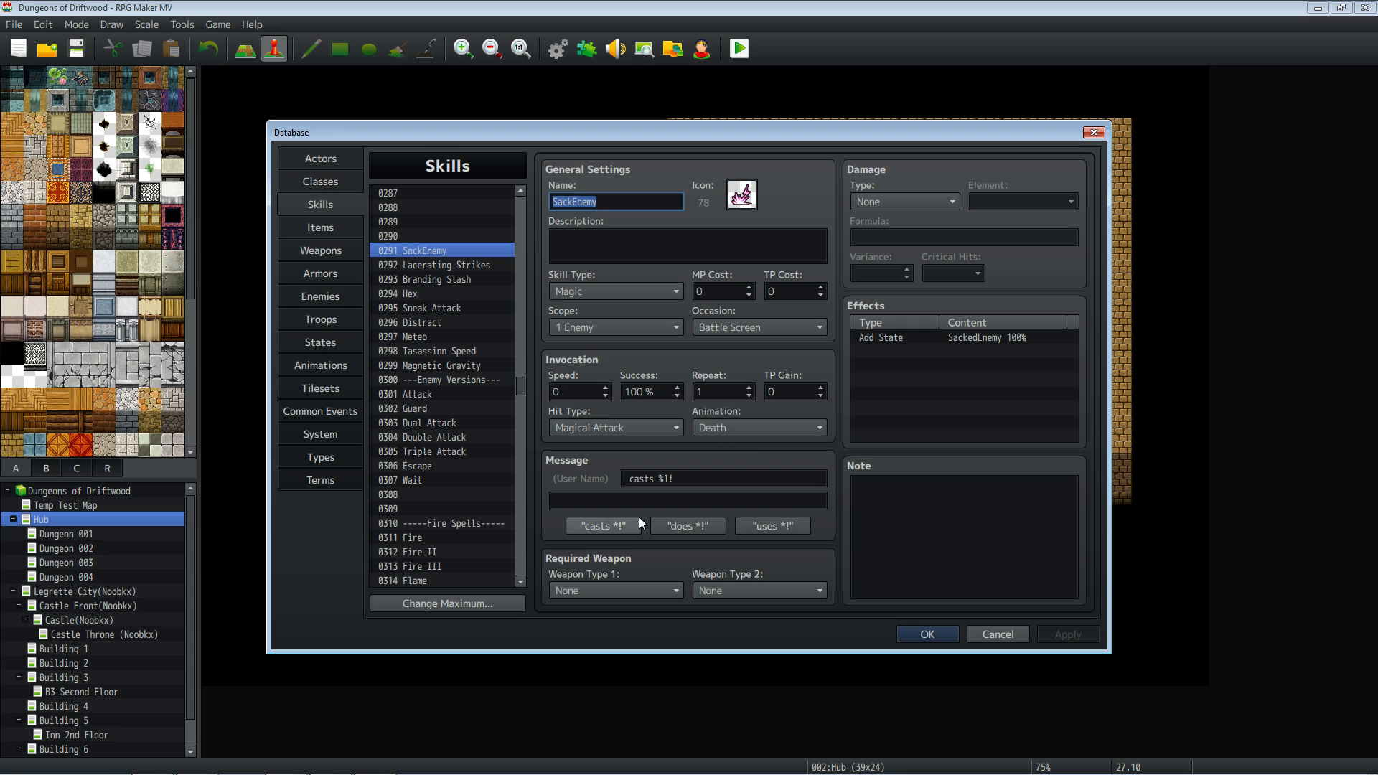
click(961, 350)
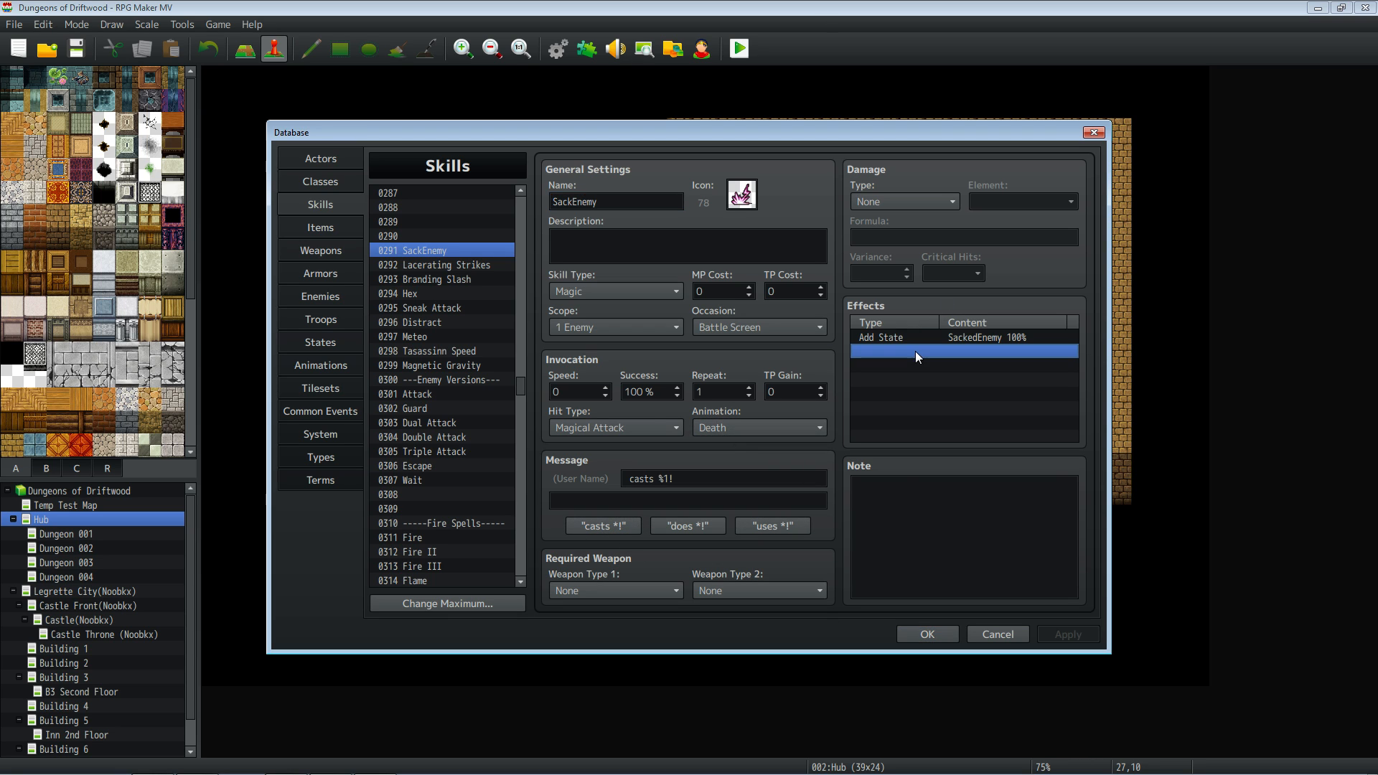
mouse_move(1005, 365)
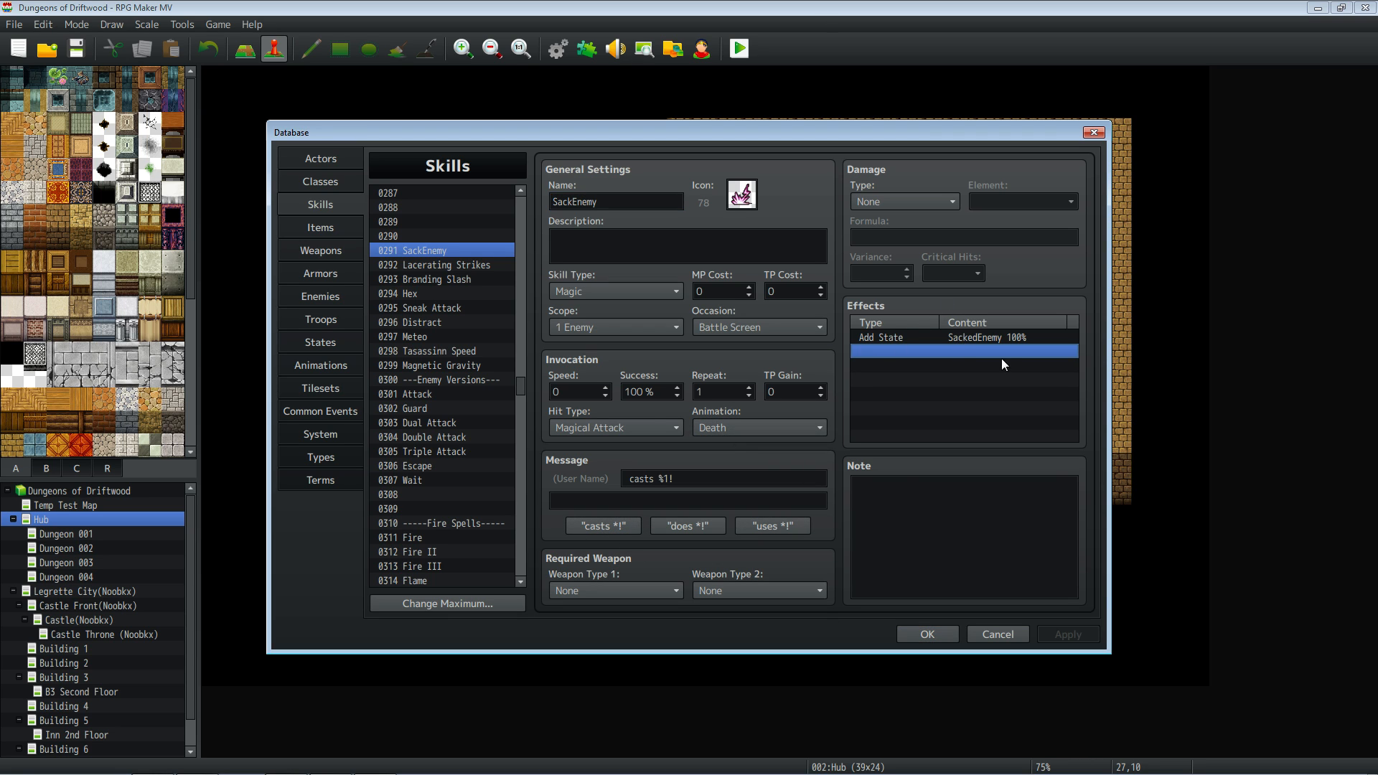
click(961, 338)
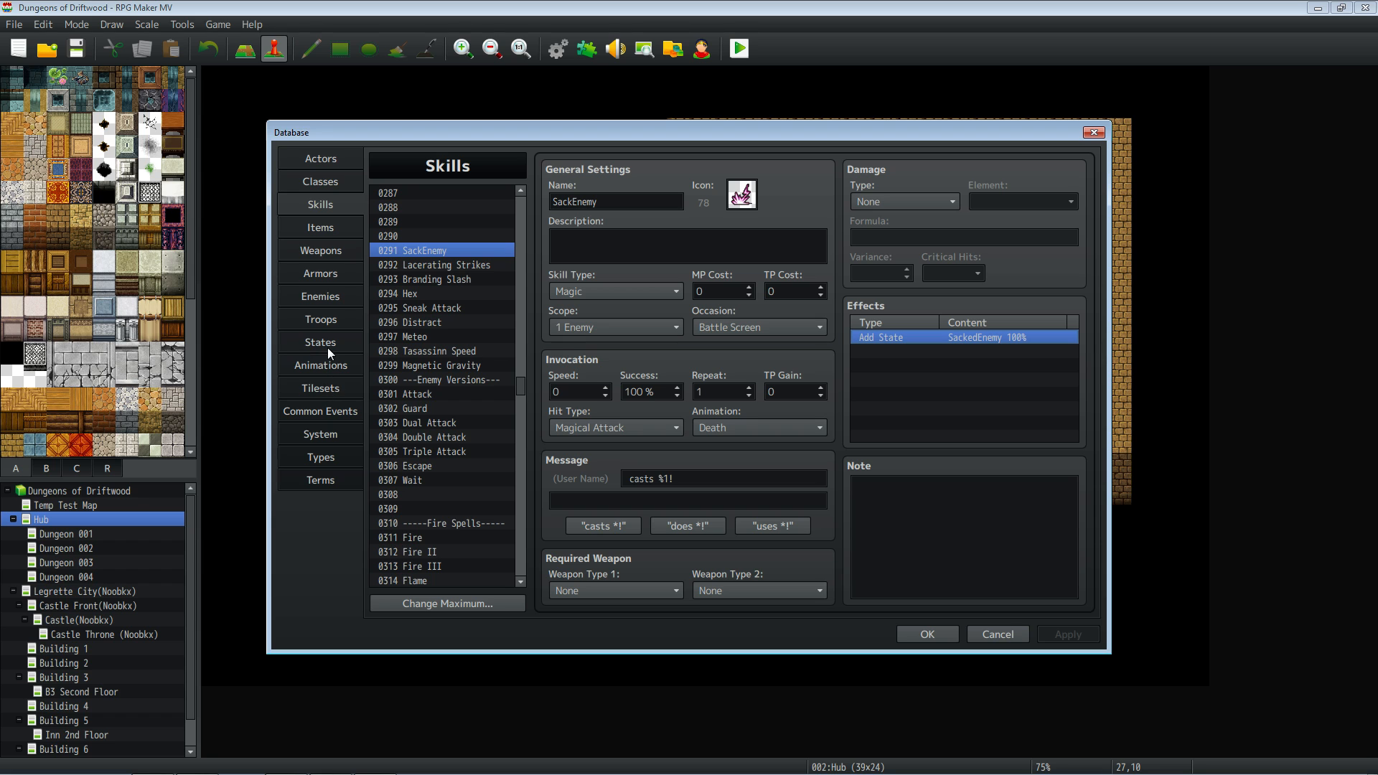
Review SackedEnemy's Custom Apply Effect note: the tlevel declaration, target.hp and the divide-by-two gainLevel line
click(320, 342)
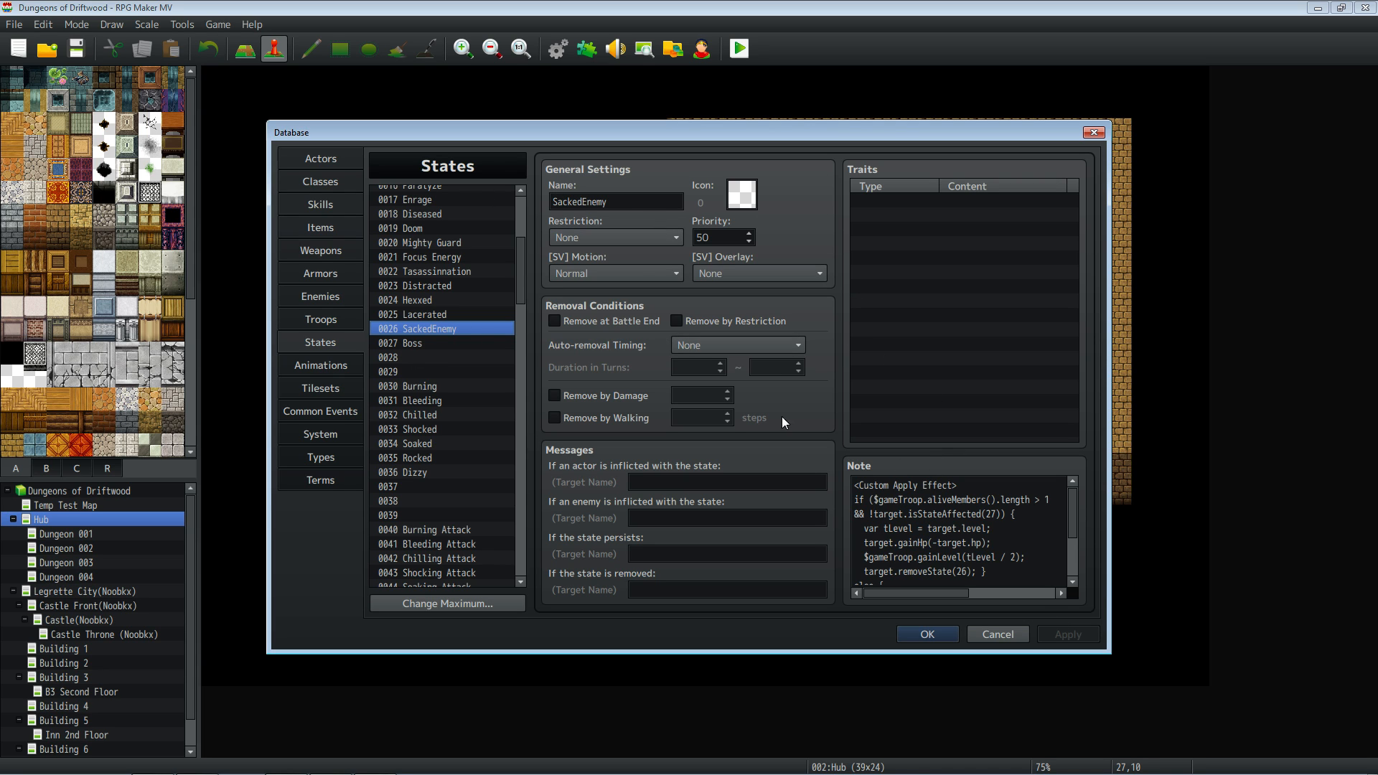
mouse_move(754, 407)
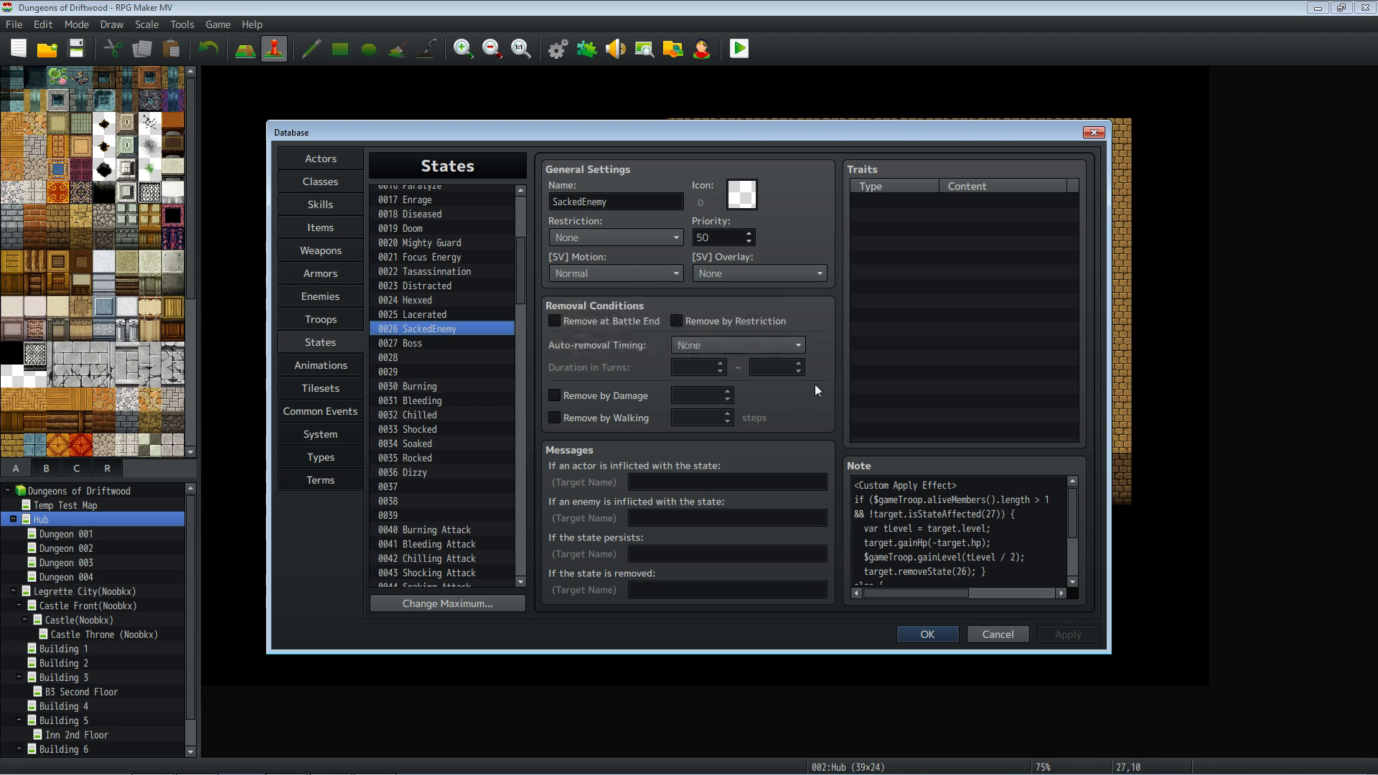
click(616, 201)
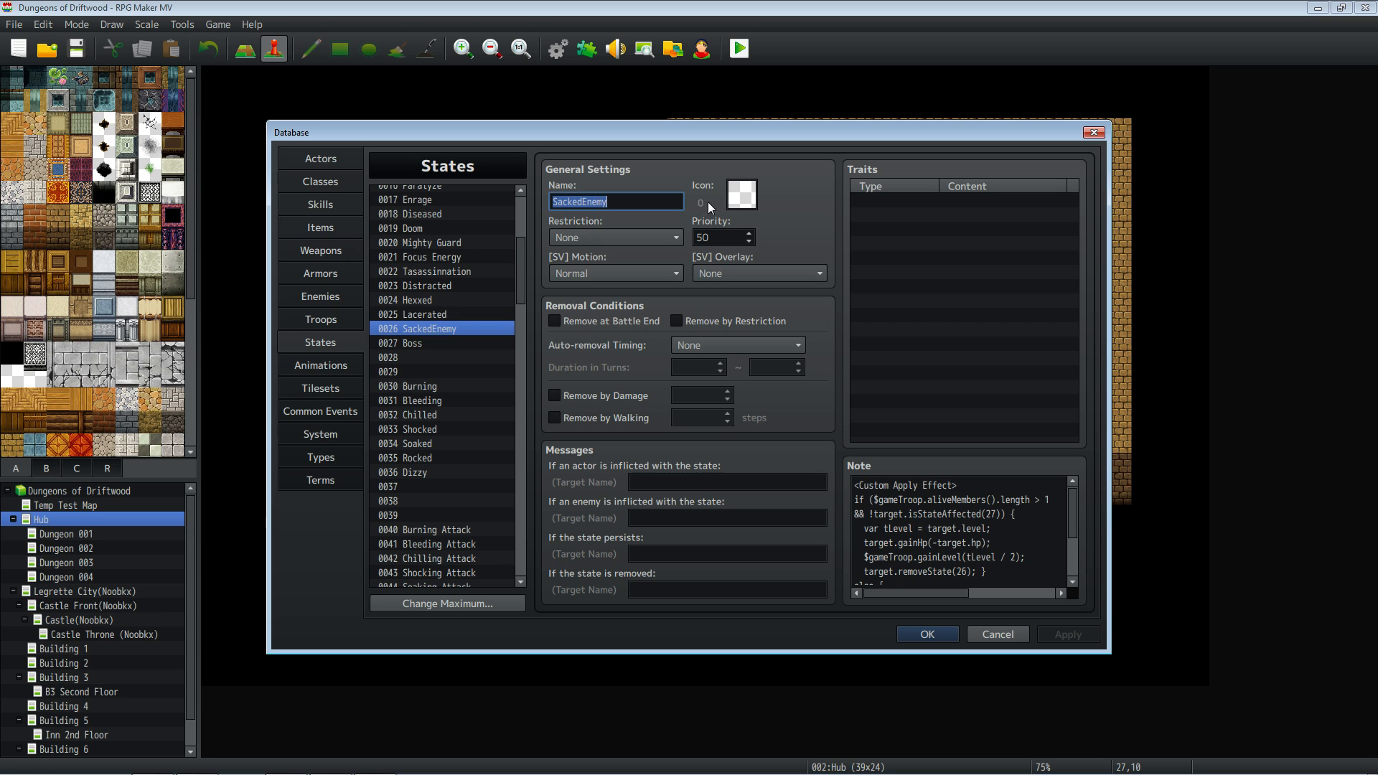
mouse_move(958, 432)
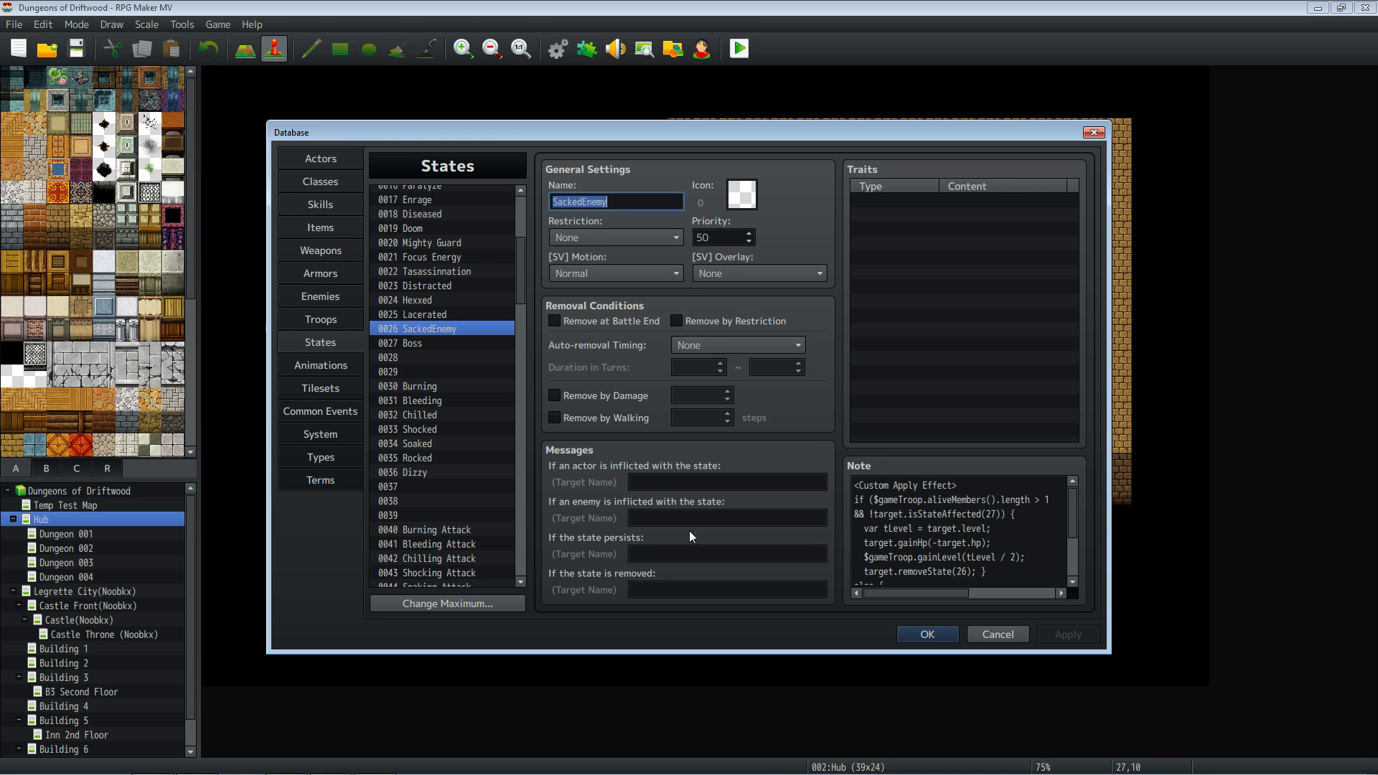
mouse_move(973, 474)
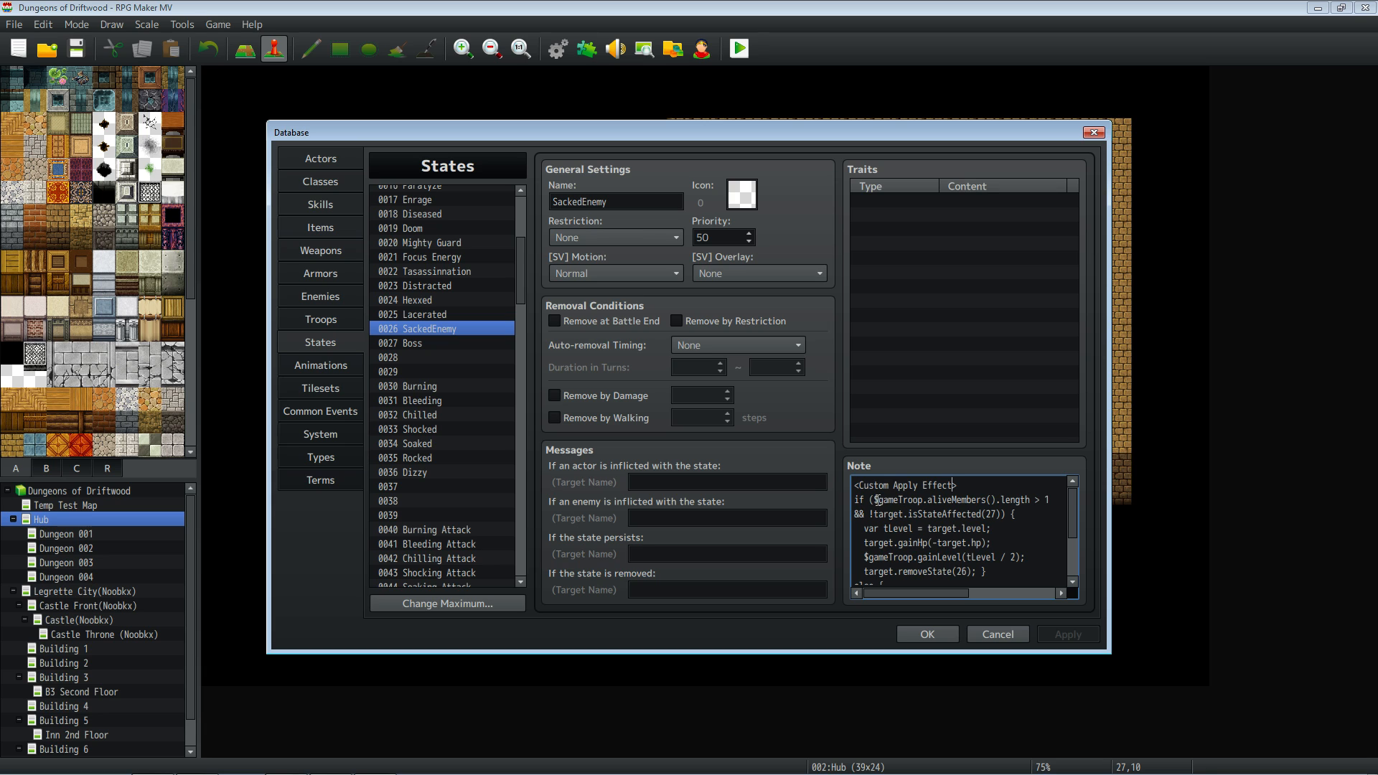
double_click(894, 500)
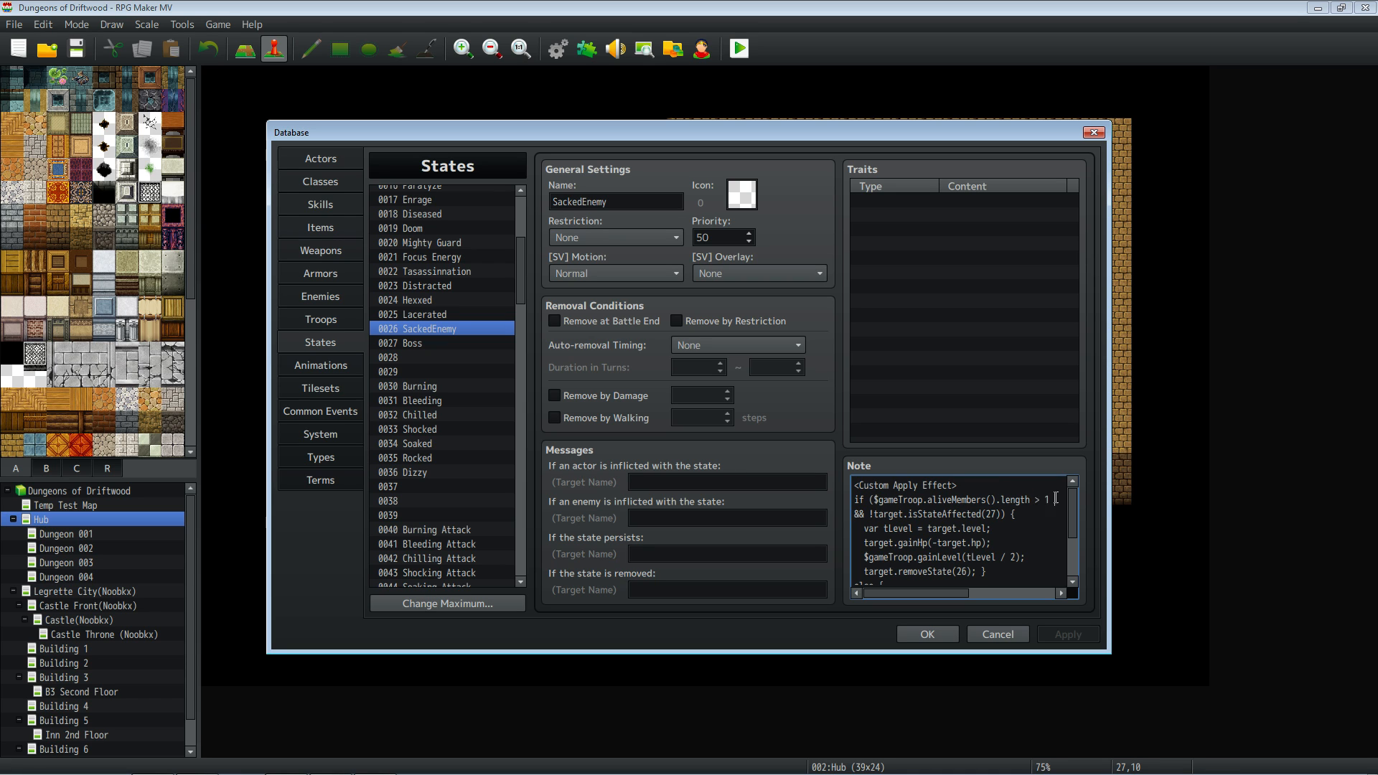
drag(887, 498, 1055, 498)
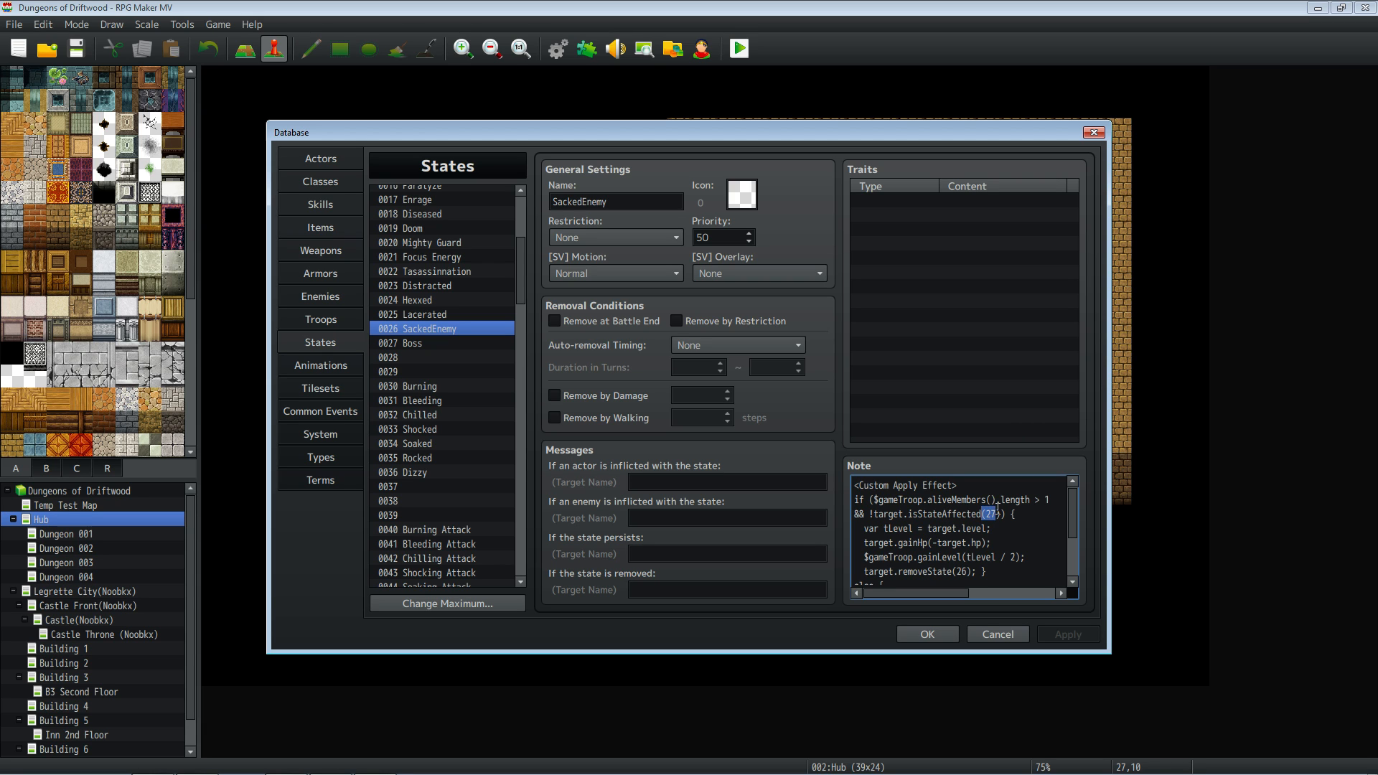
drag(983, 514, 869, 514)
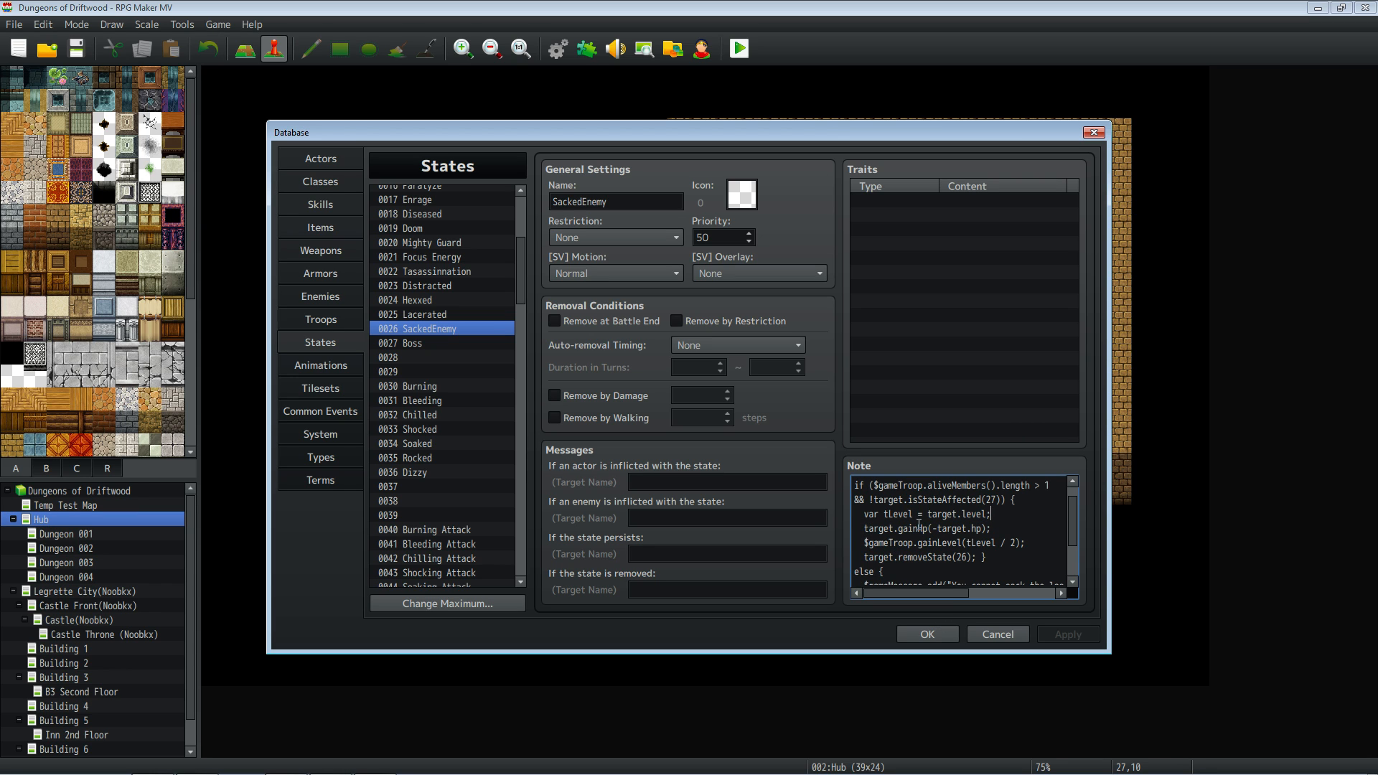
double_click(921, 528)
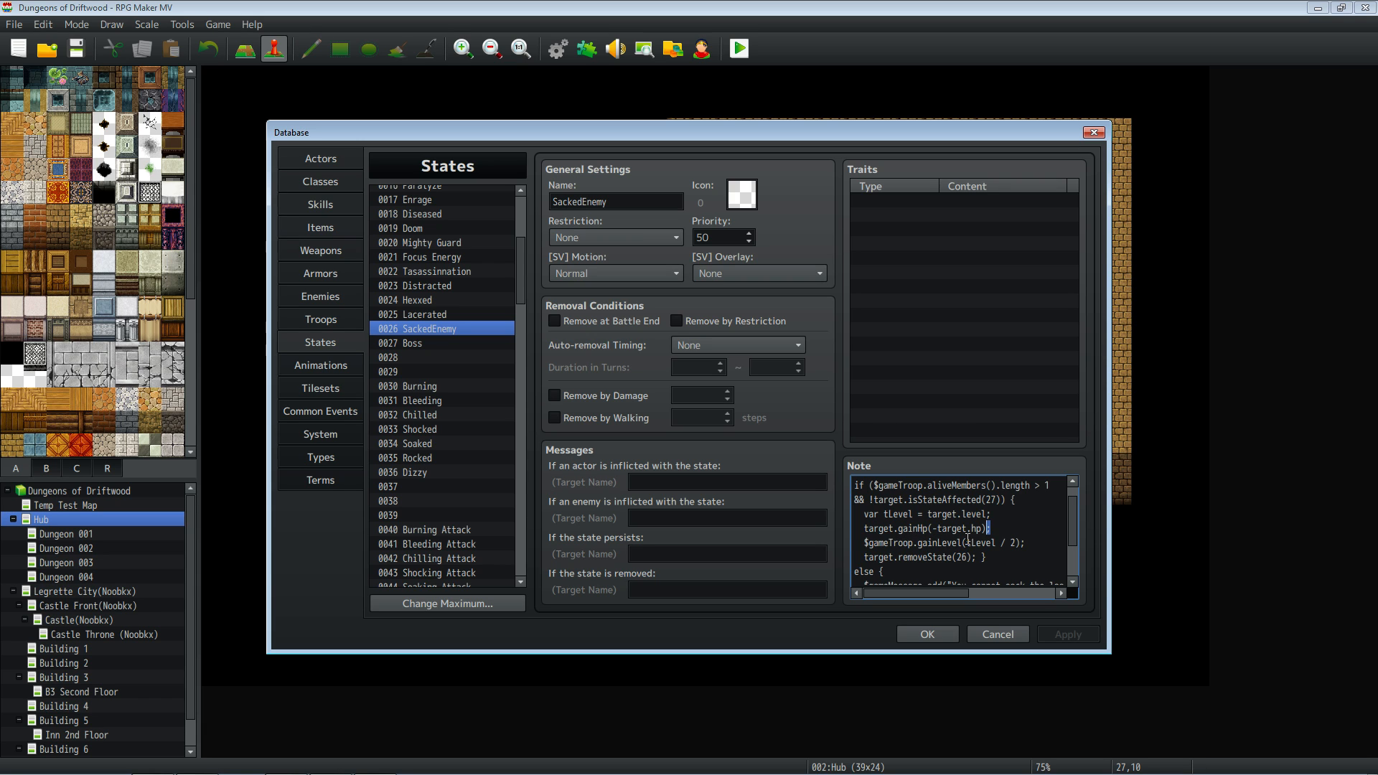
double_click(976, 542)
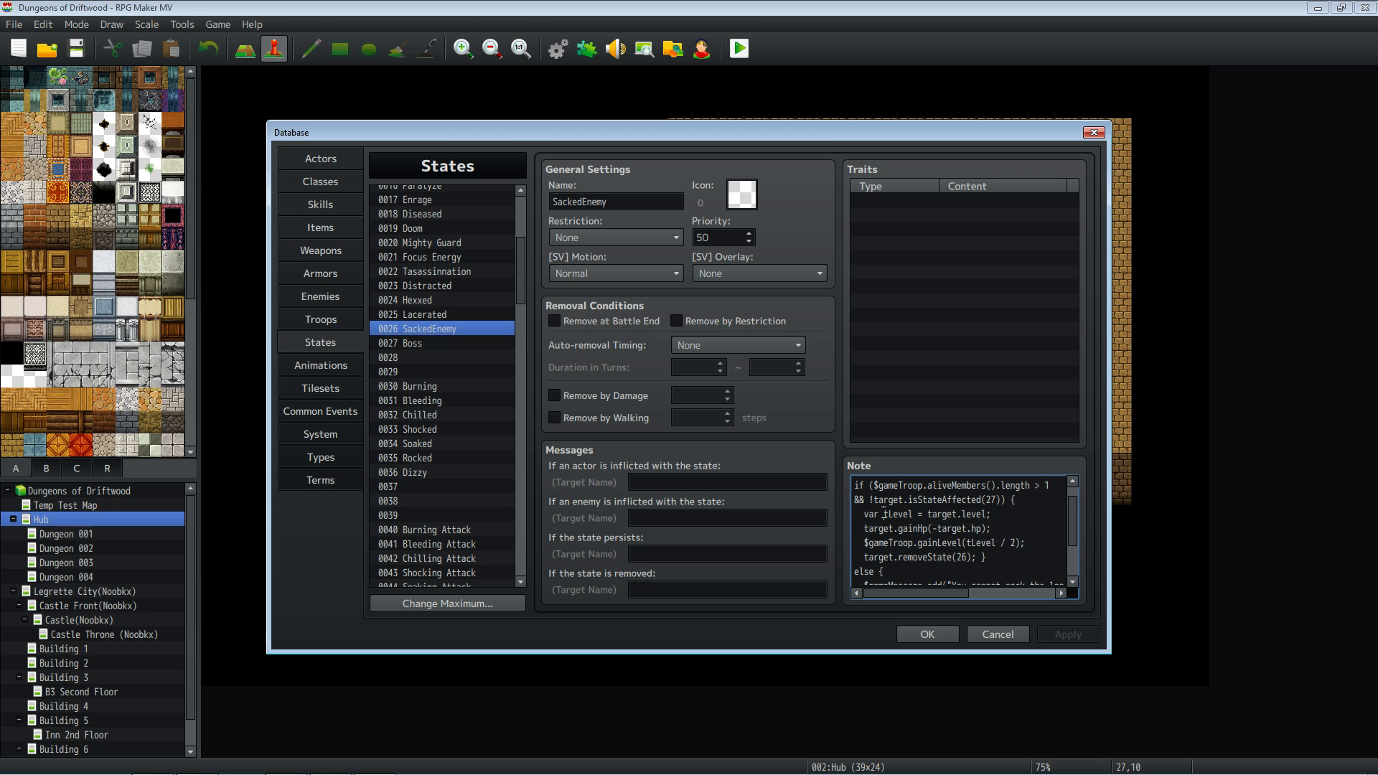
double_click(897, 514)
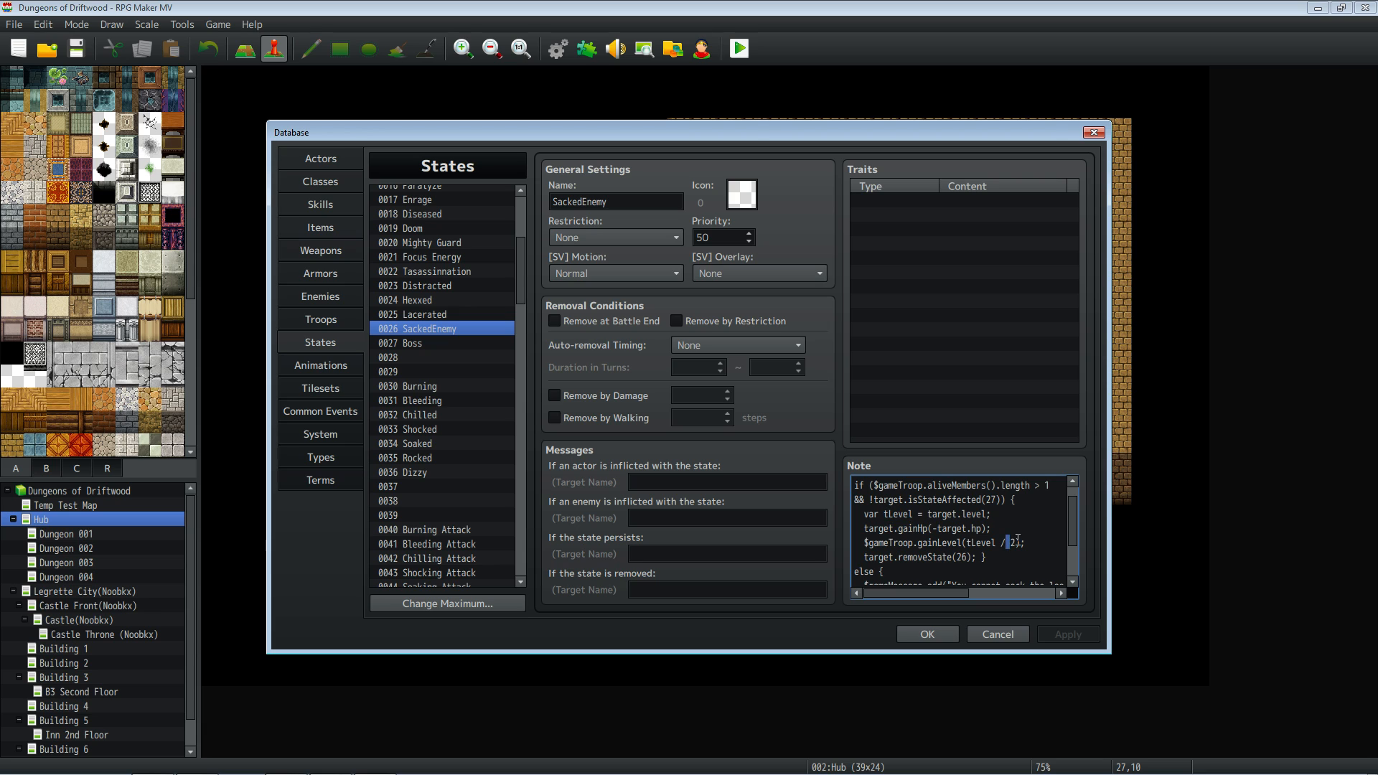
drag(964, 543, 1019, 543)
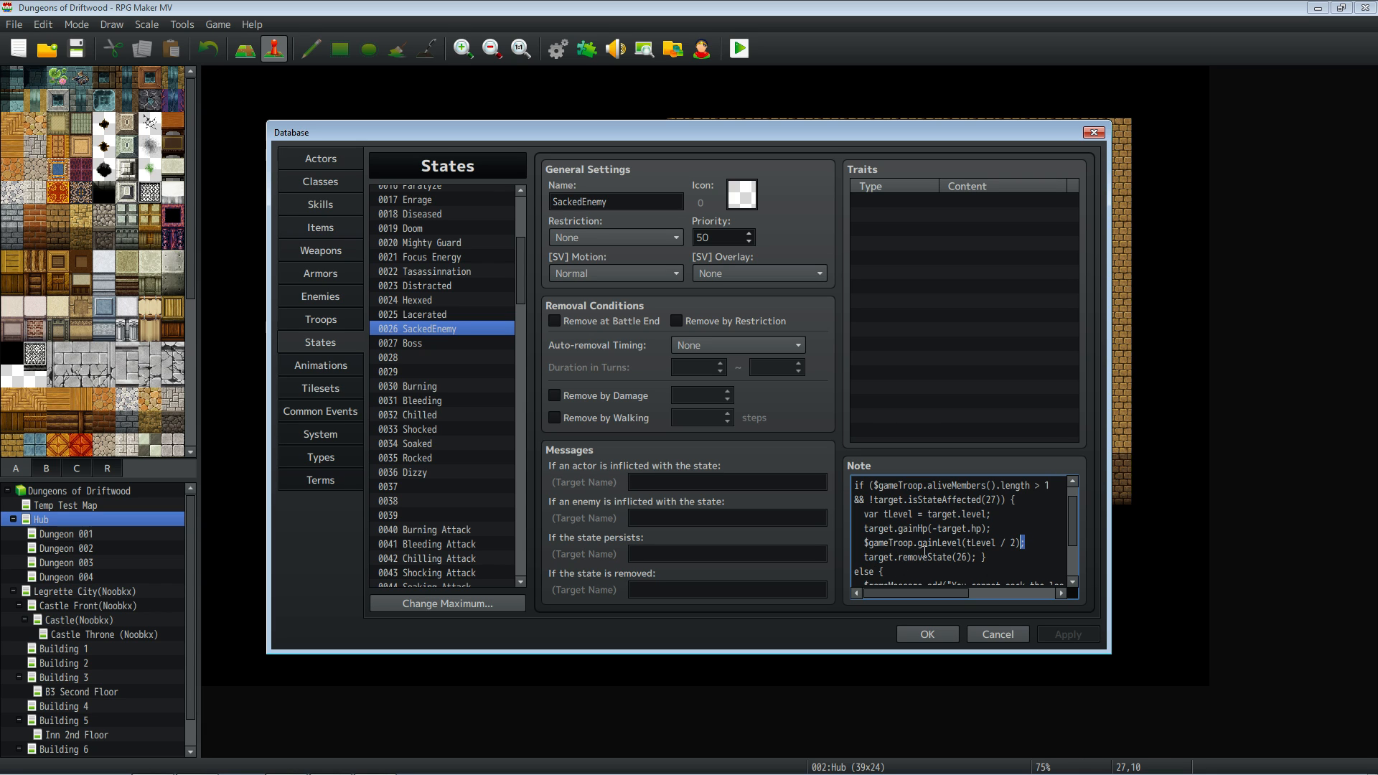
Complete the else branch's removeState call and close the cannot-sack-last-enemy-or-boss message string and tag
double_click(939, 557)
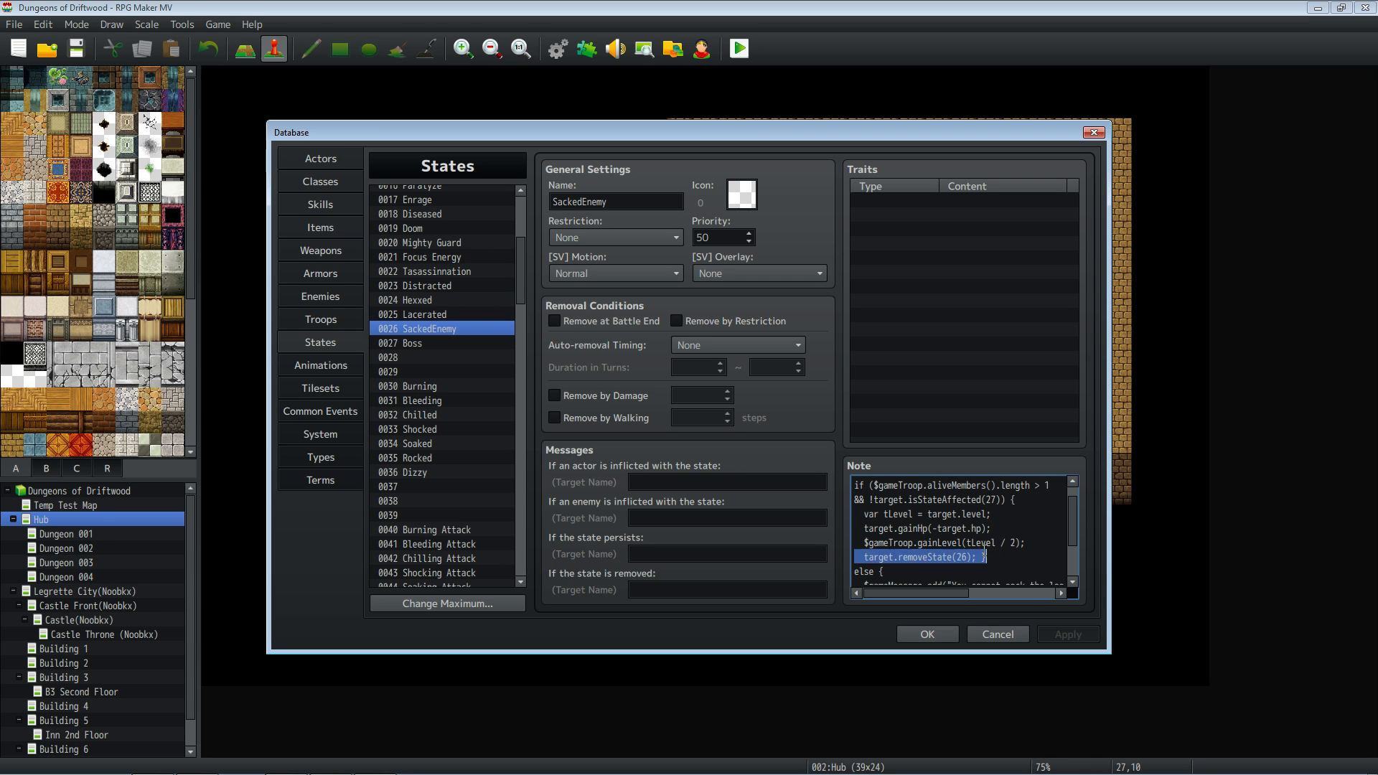
click(949, 541)
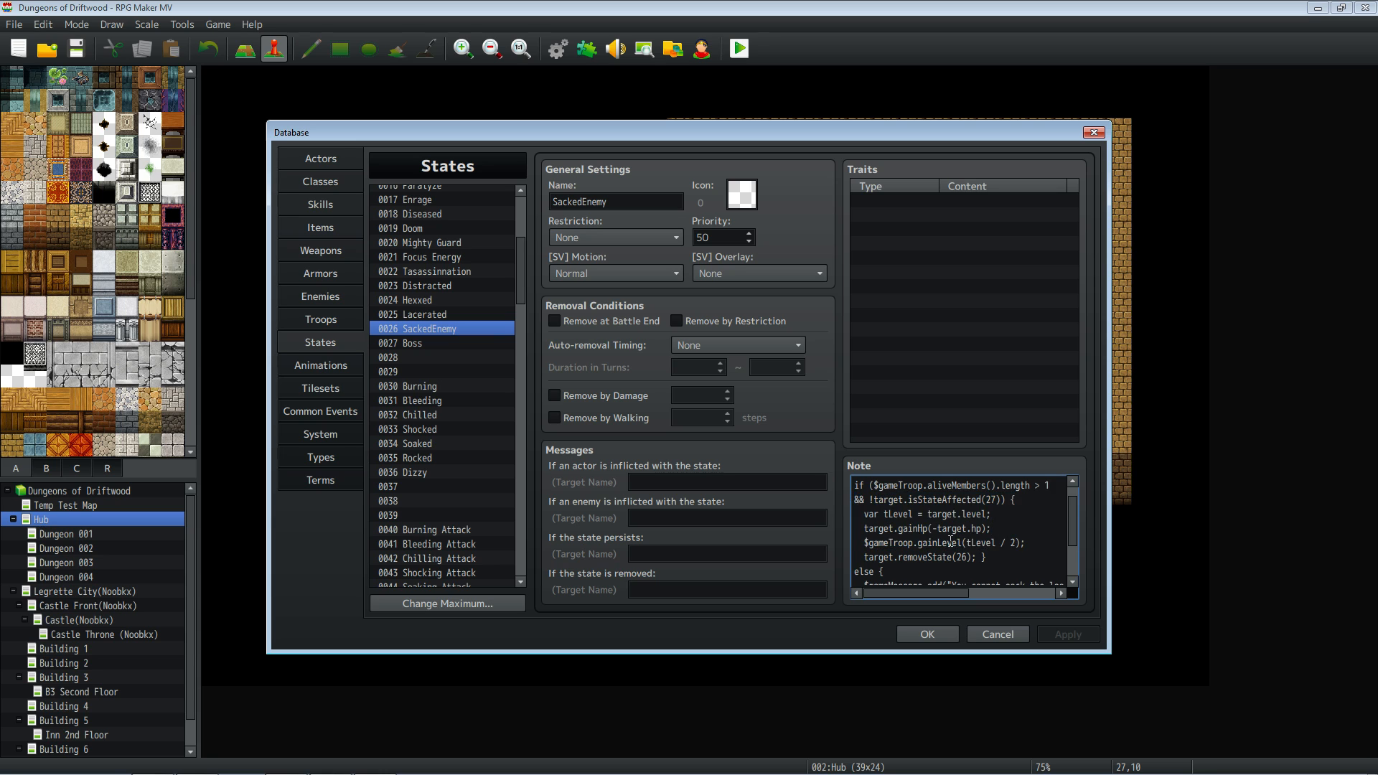
scroll(down, 3)
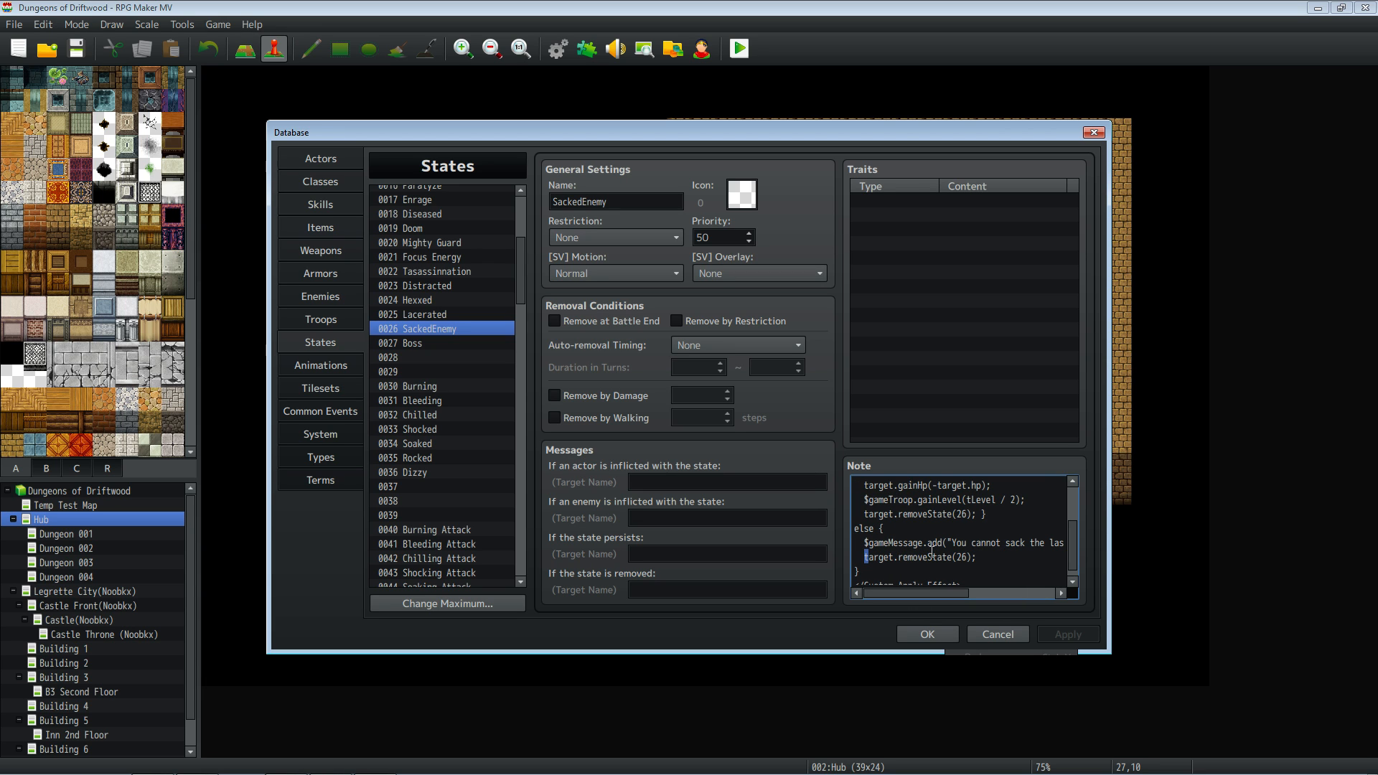
double_click(956, 557)
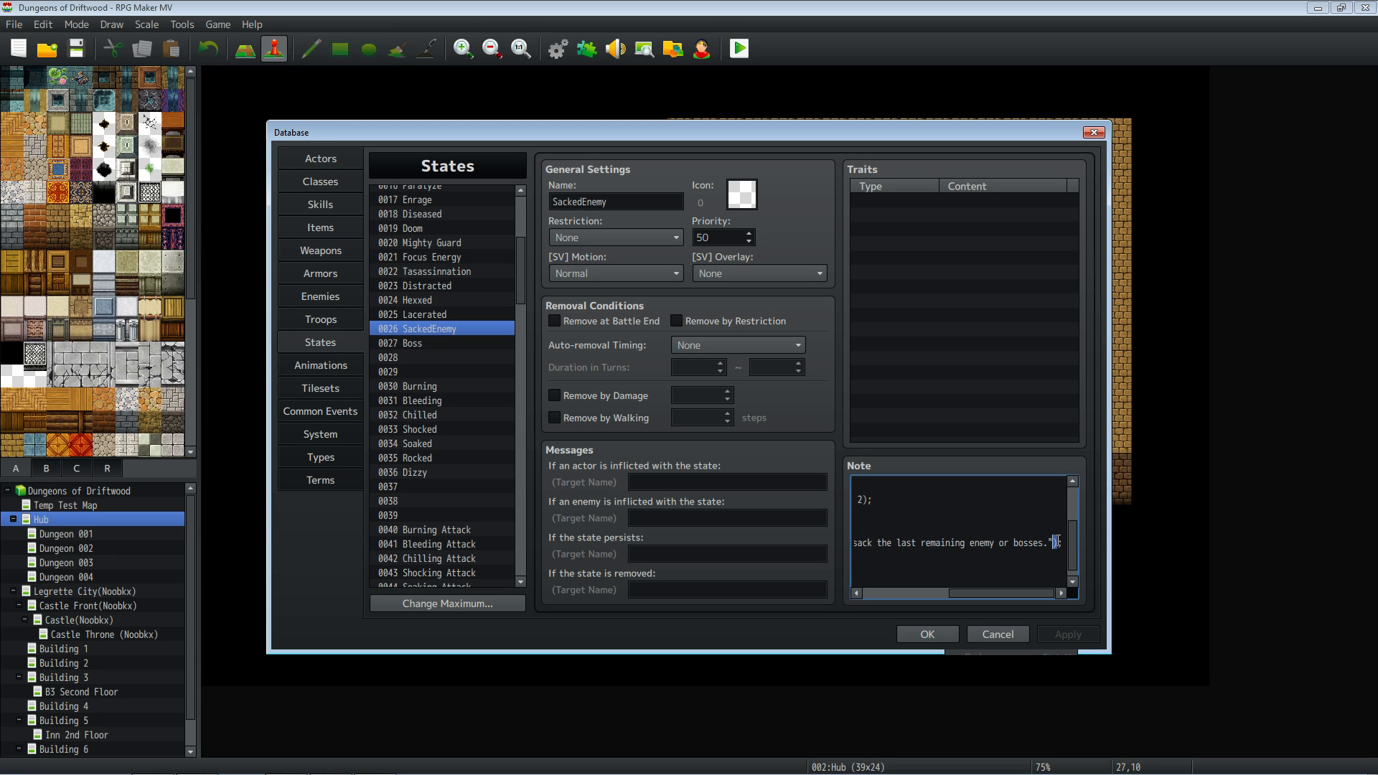
text(");)
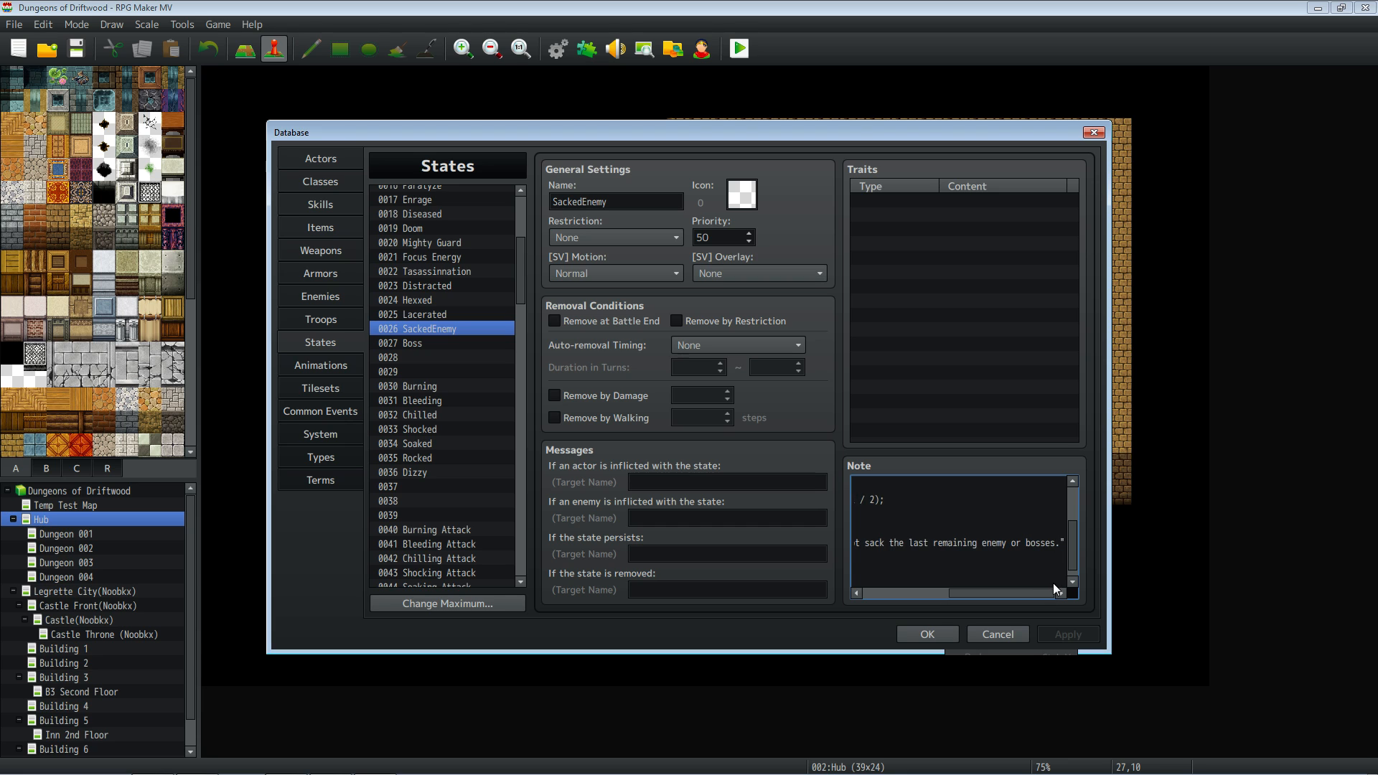
scroll(down, 3)
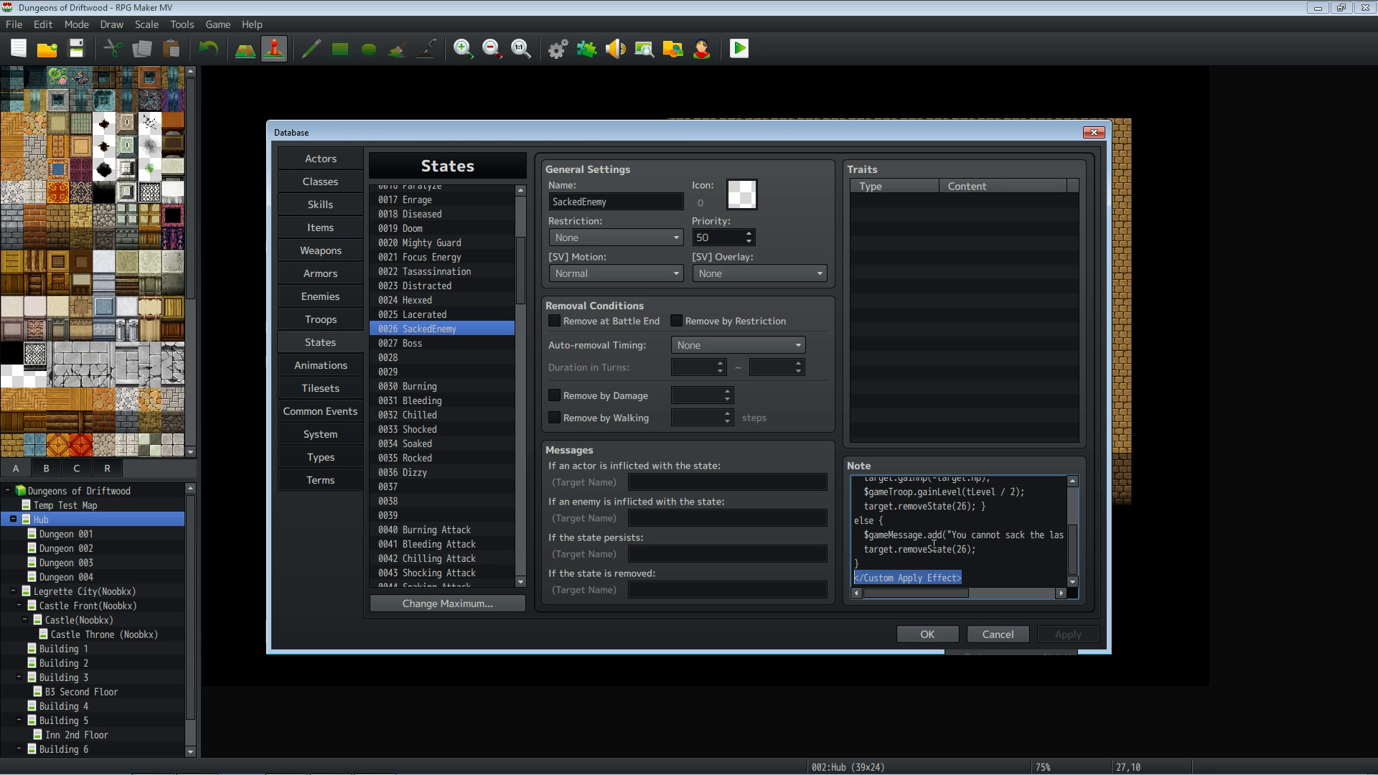
mouse_move(994, 568)
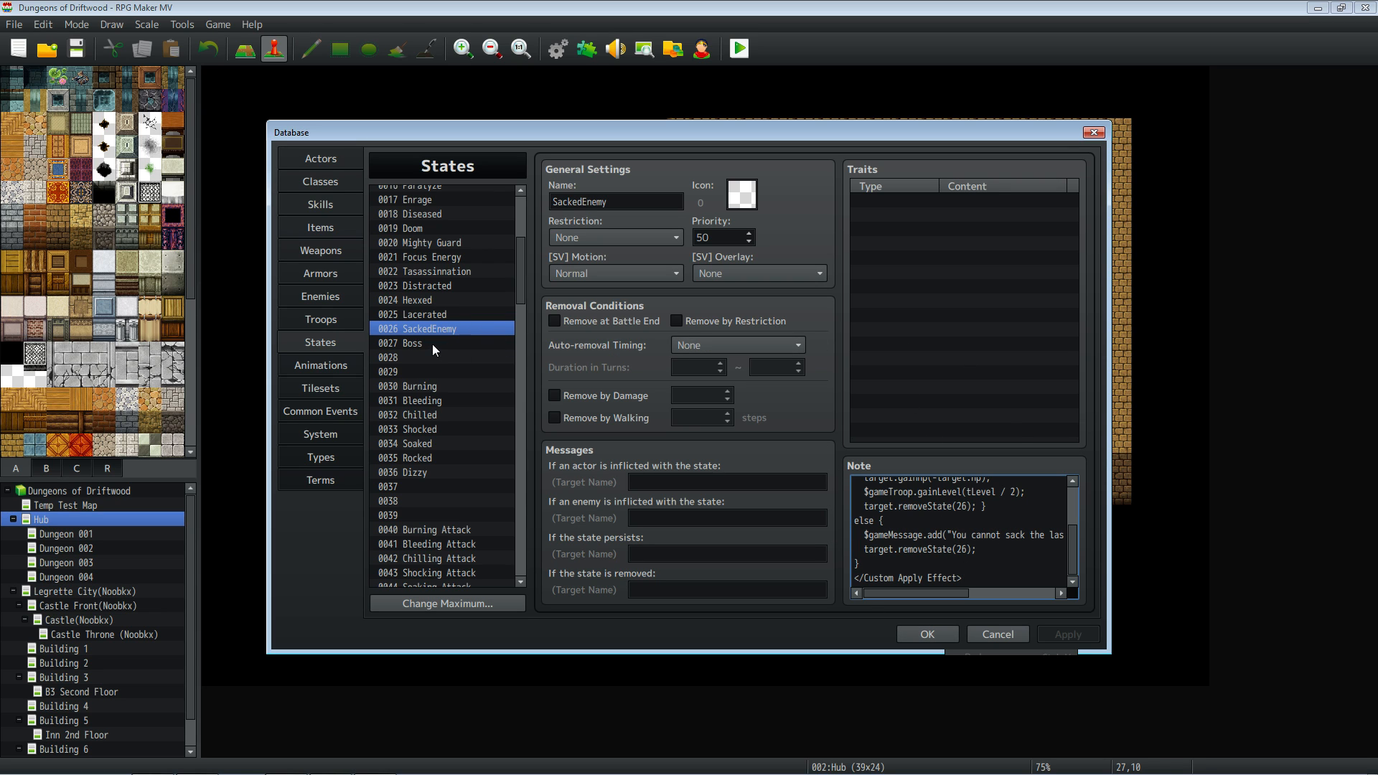
Check state 0027 Boss, then give Evil Knight the note tag <Passive State: 27>
click(402, 343)
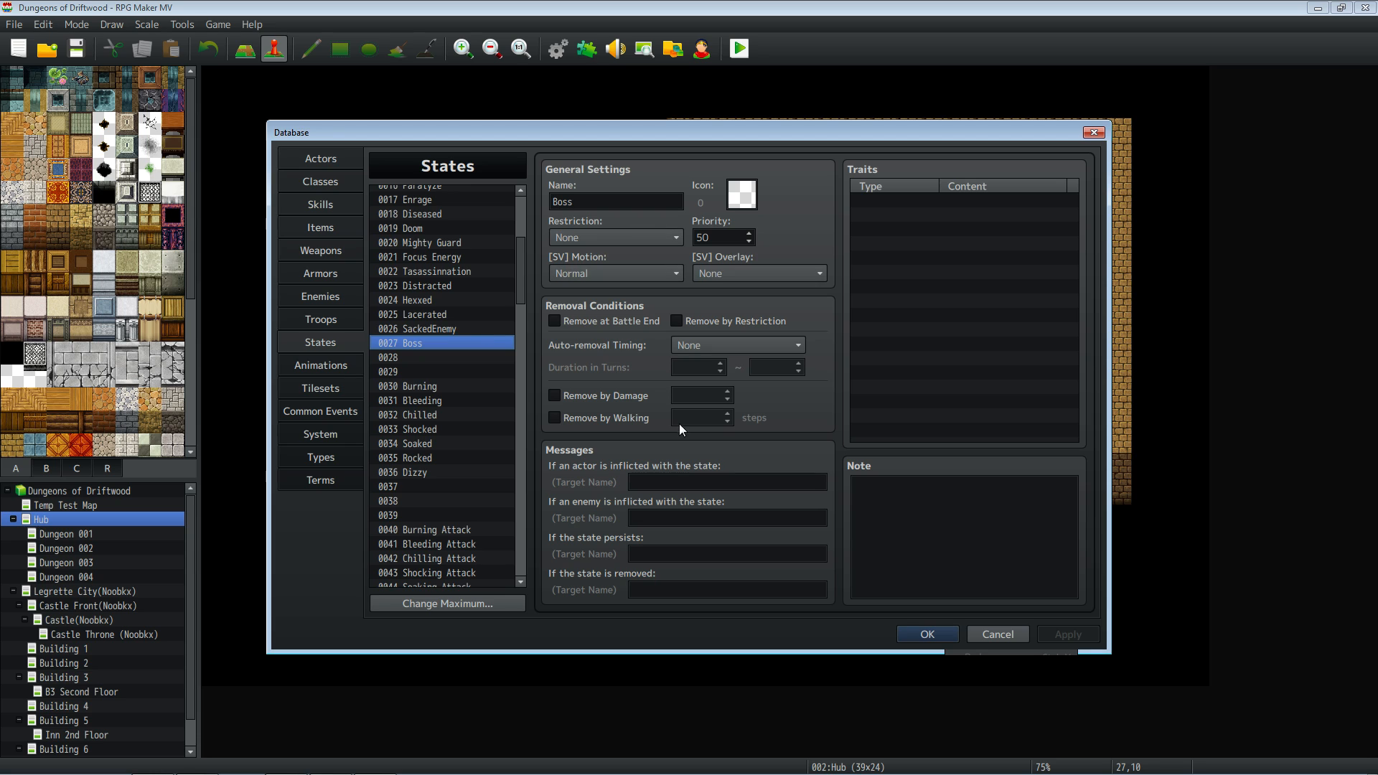
mouse_move(396, 332)
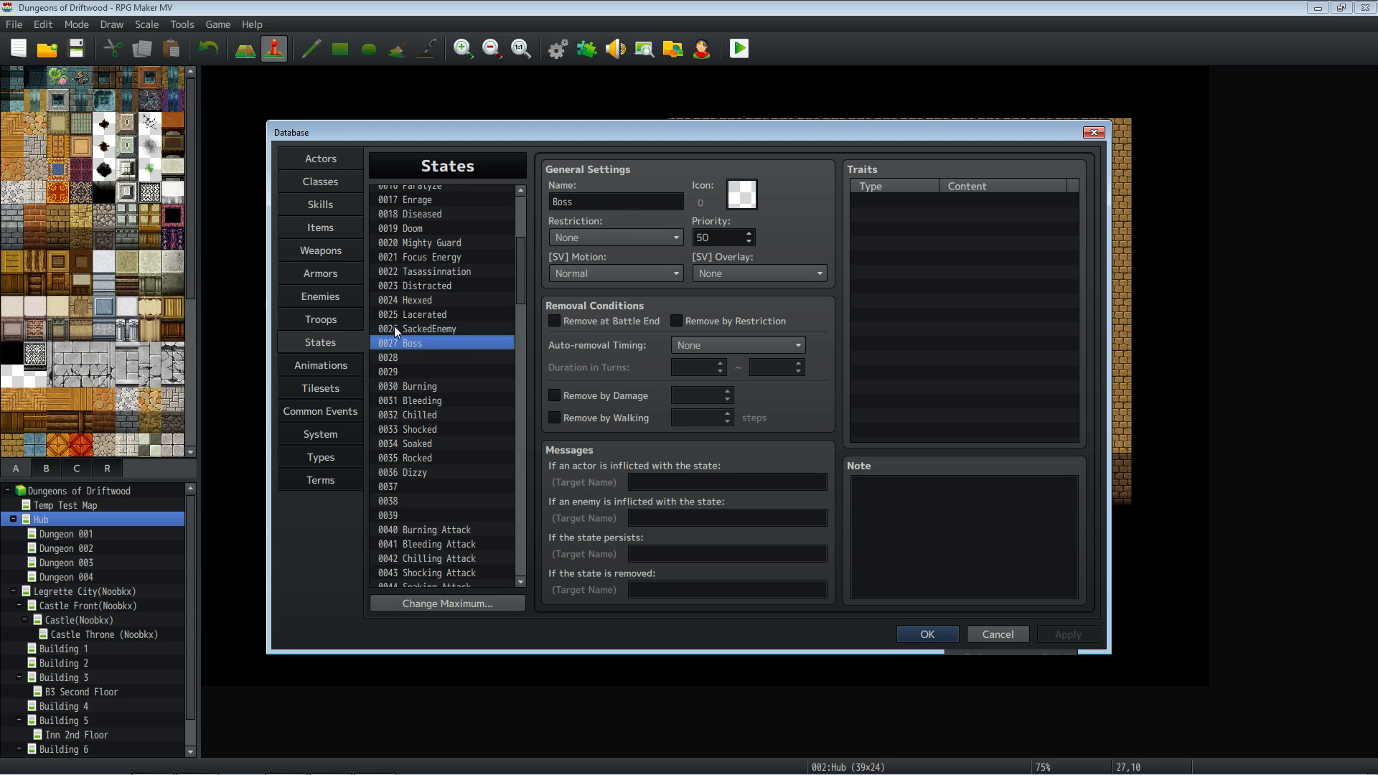
mouse_move(482, 355)
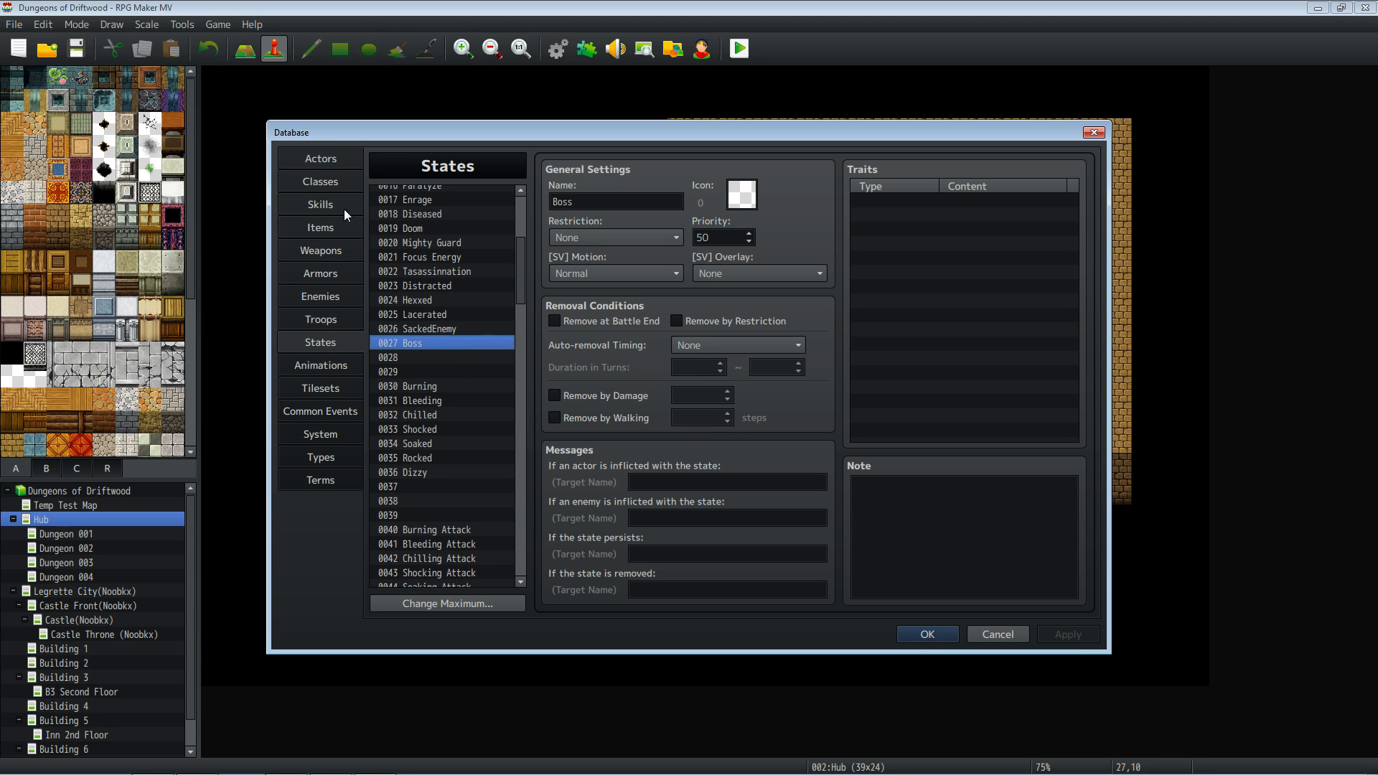
mouse_move(332, 256)
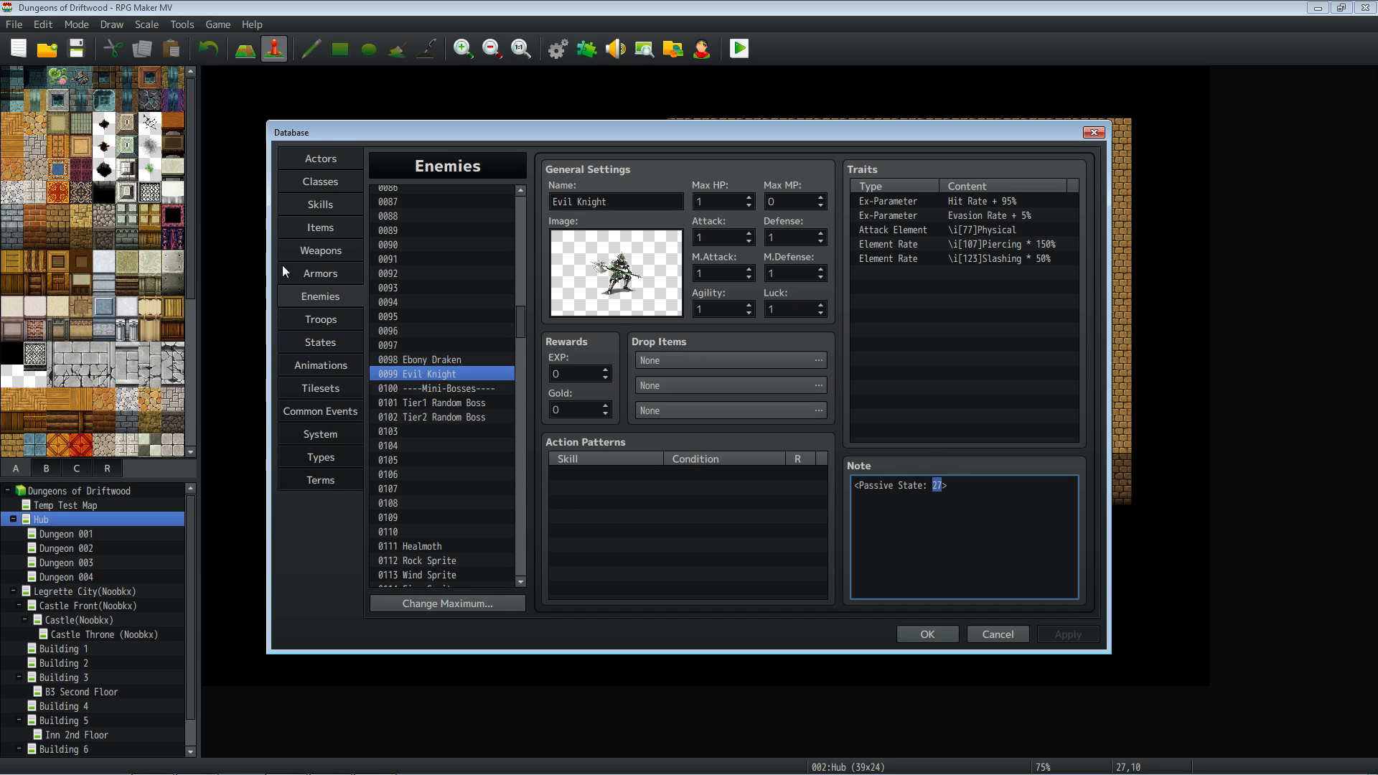
click(320, 342)
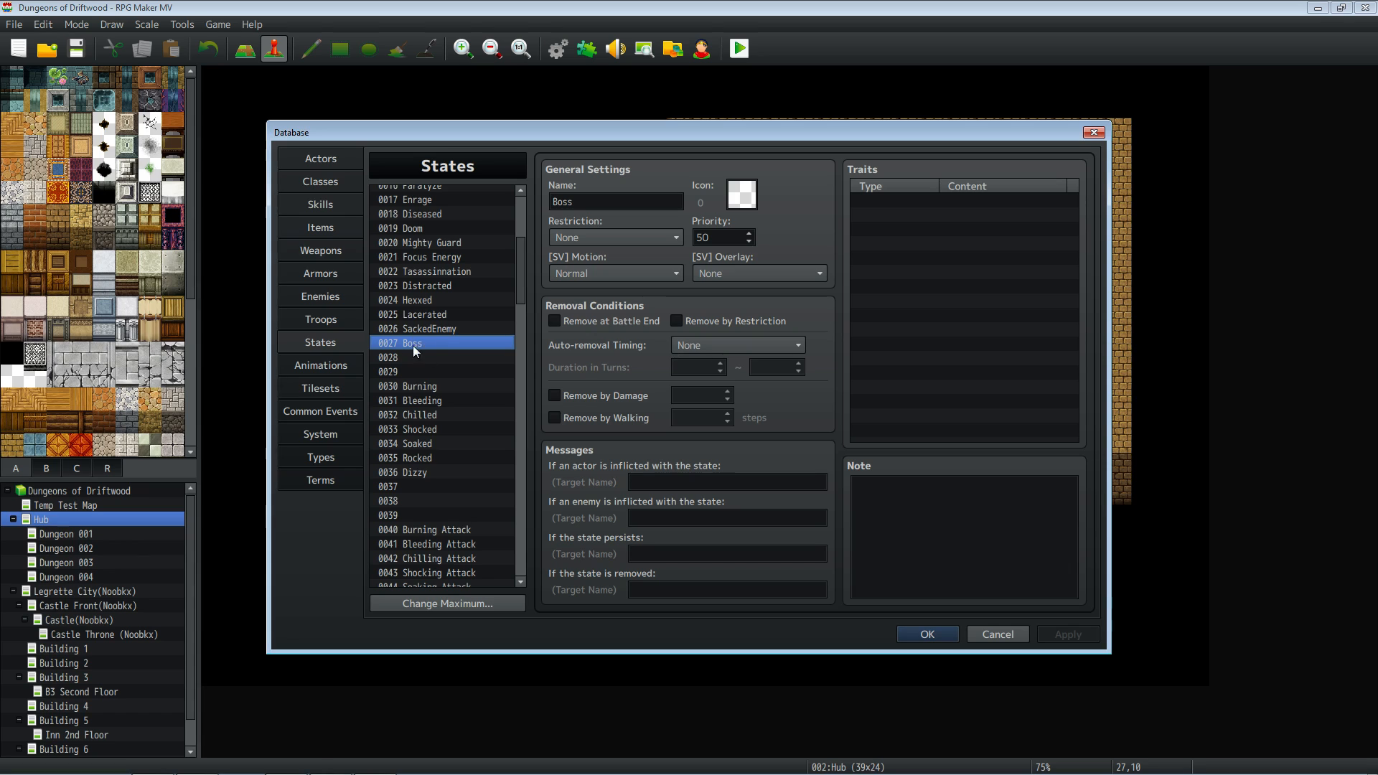
mouse_move(398, 350)
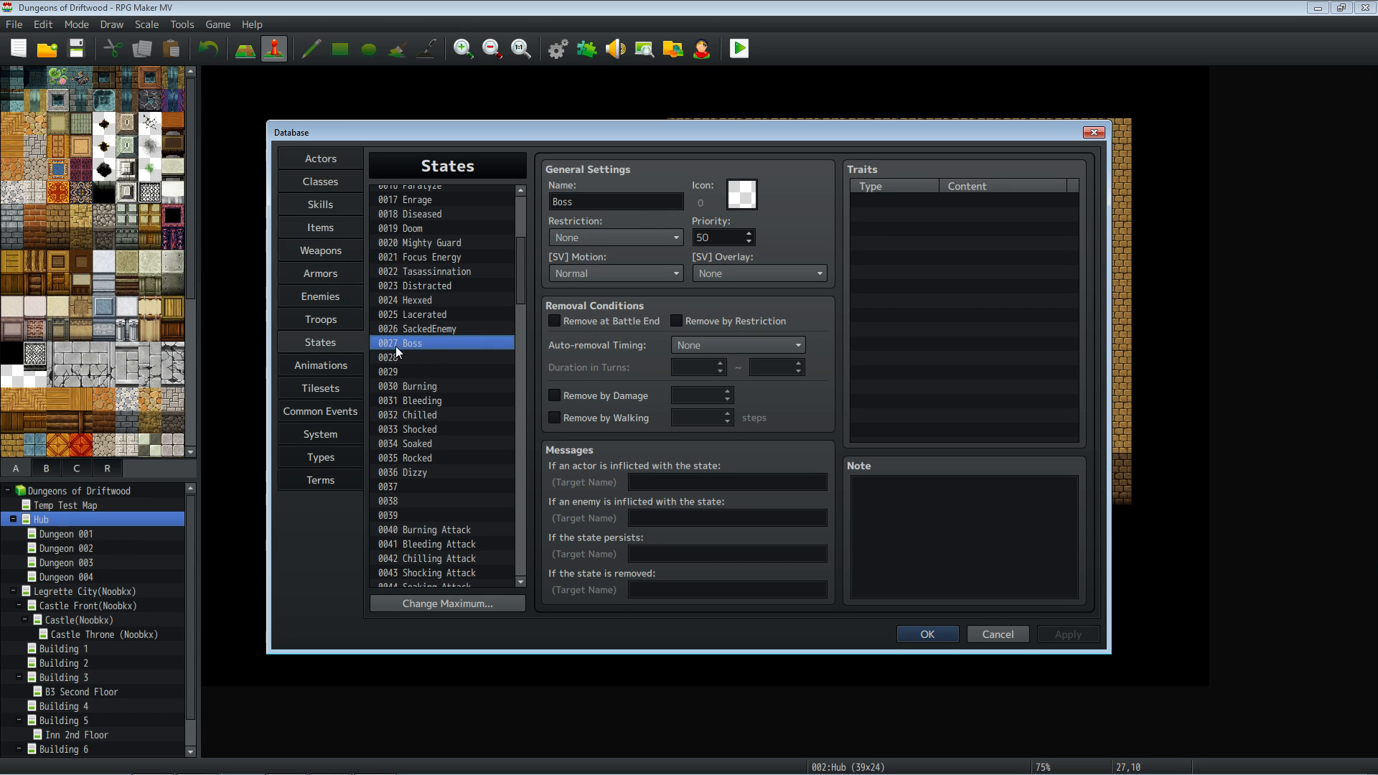
mouse_move(327, 269)
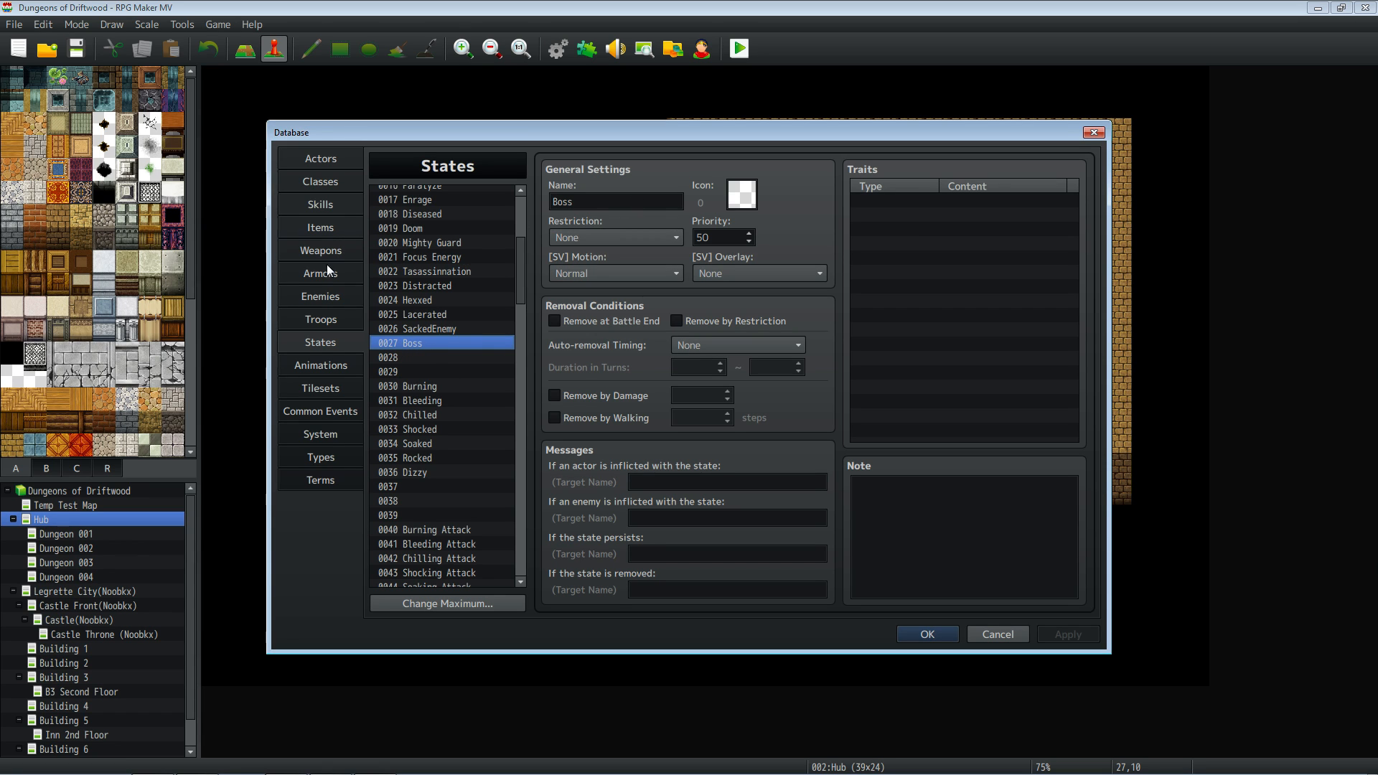
click(320, 296)
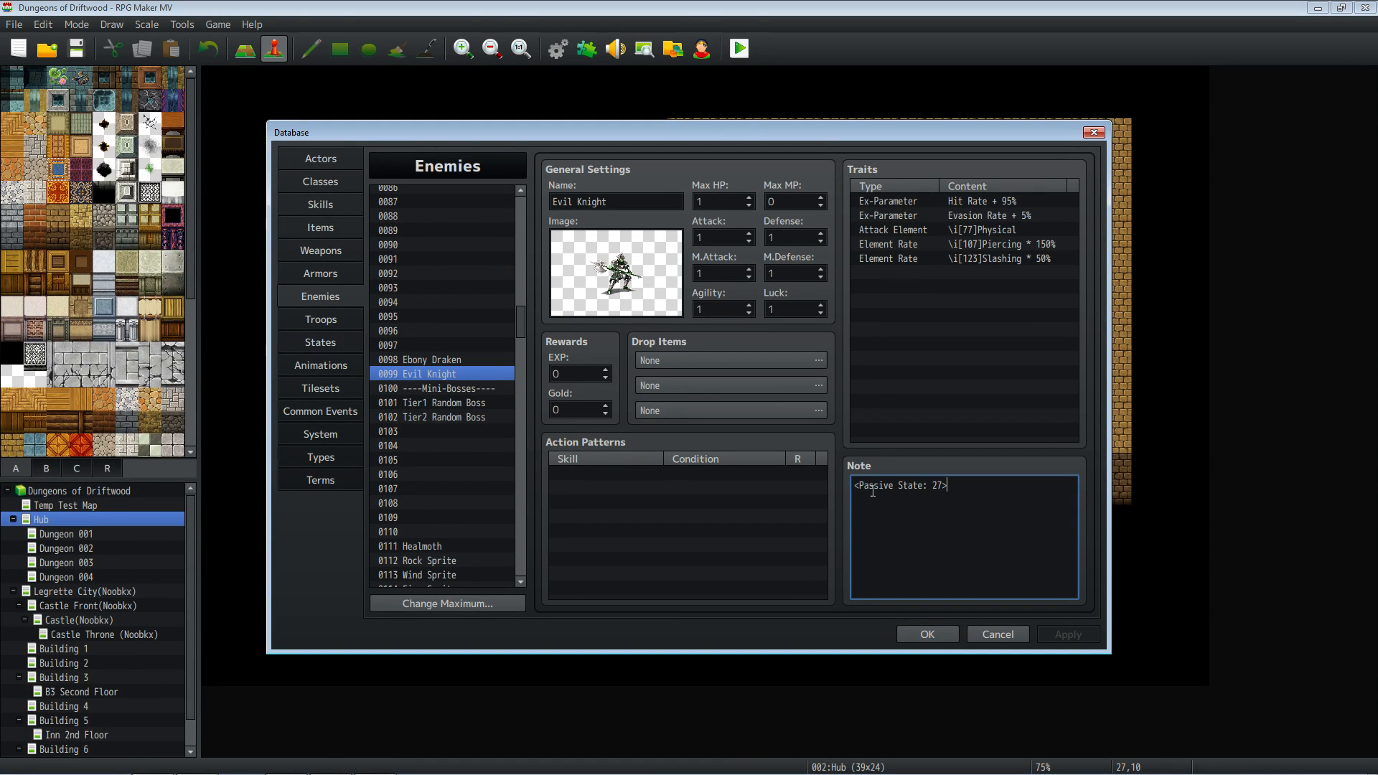
double_click(933, 484)
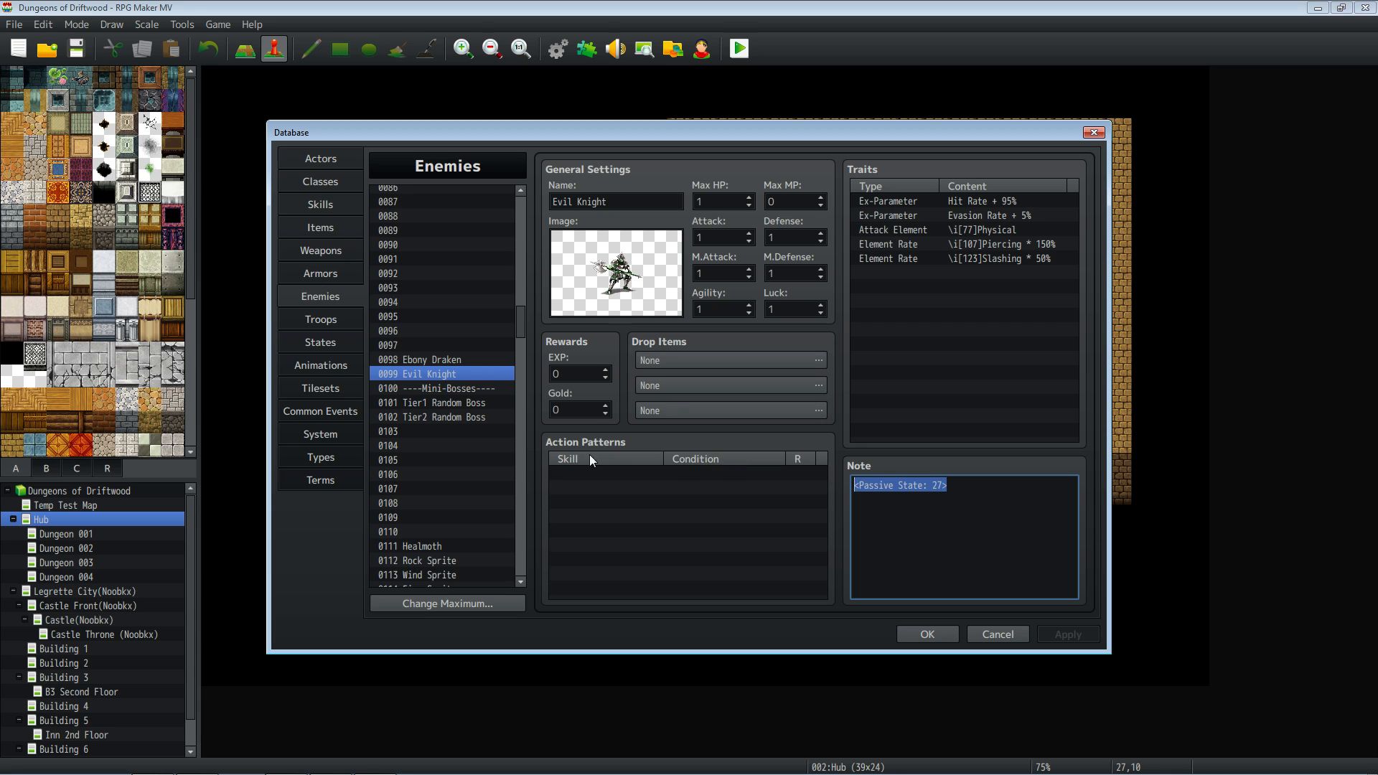
mouse_move(570, 473)
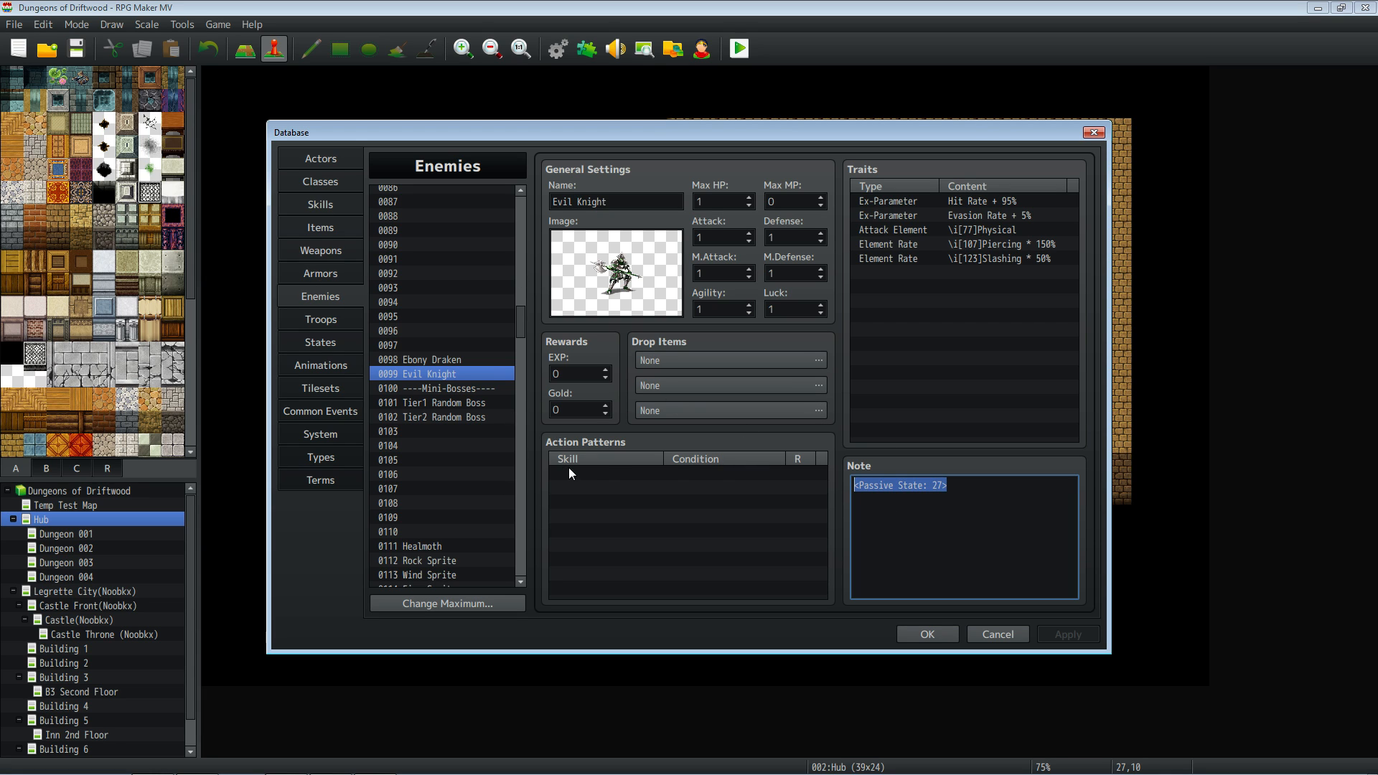
mouse_move(660, 551)
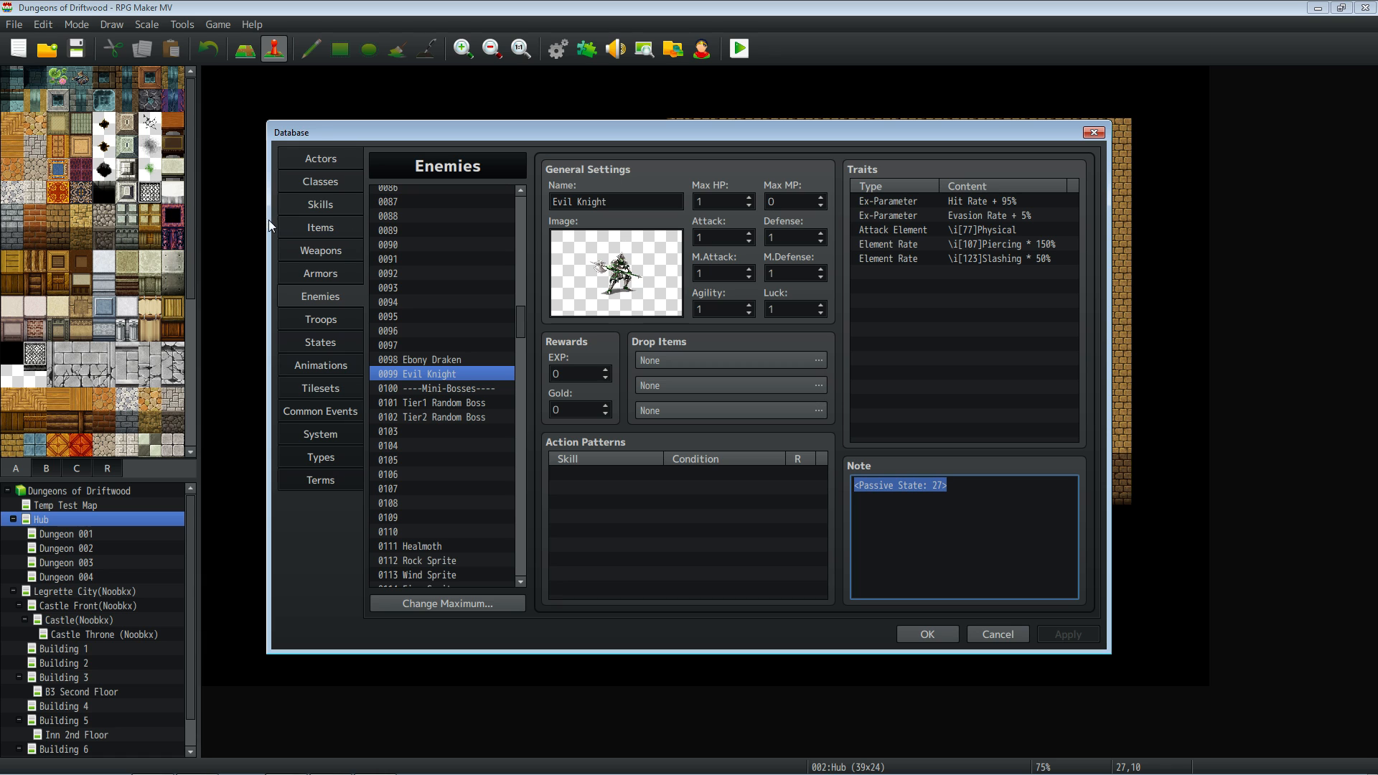
Confirm Survivor learns SackEnemy at level 1, then return to the SackEnemy skill's settings
click(320, 181)
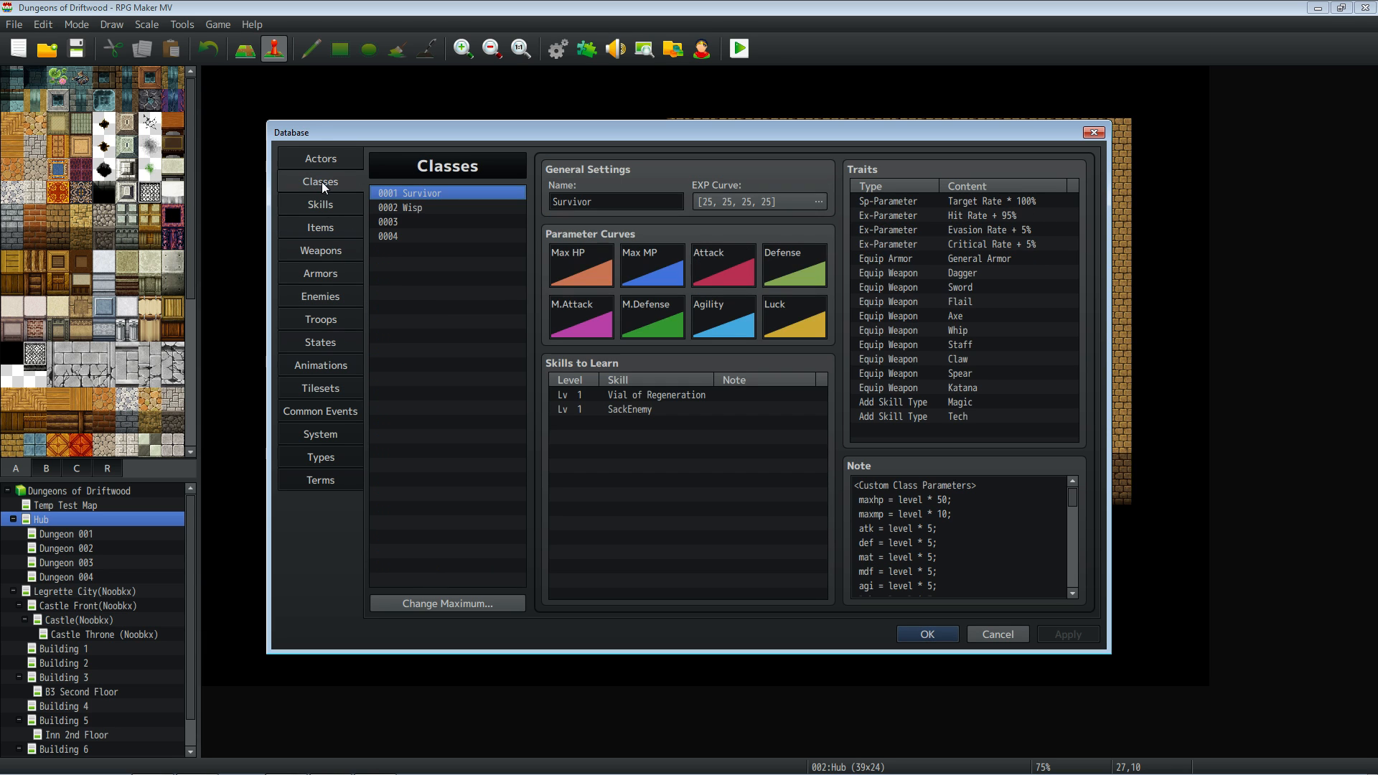
click(628, 409)
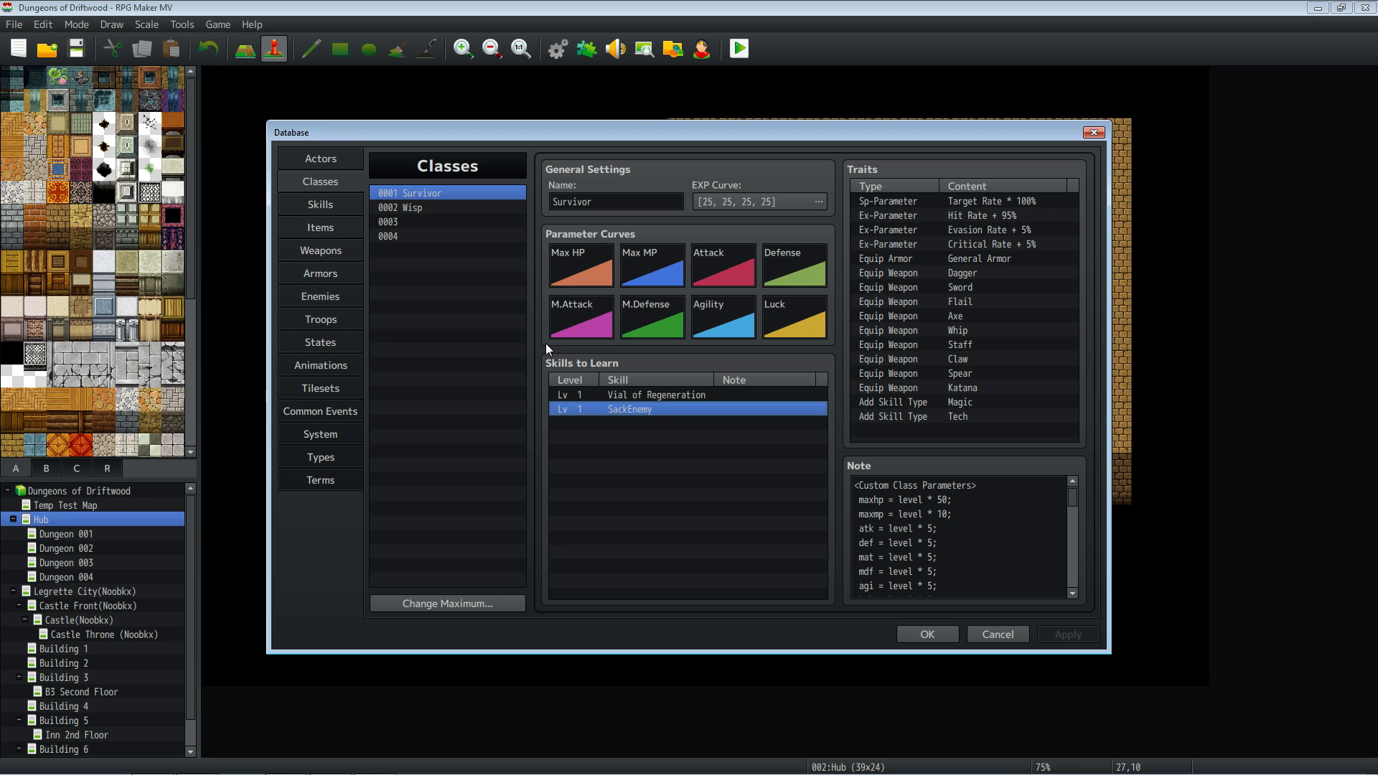
mouse_move(541, 332)
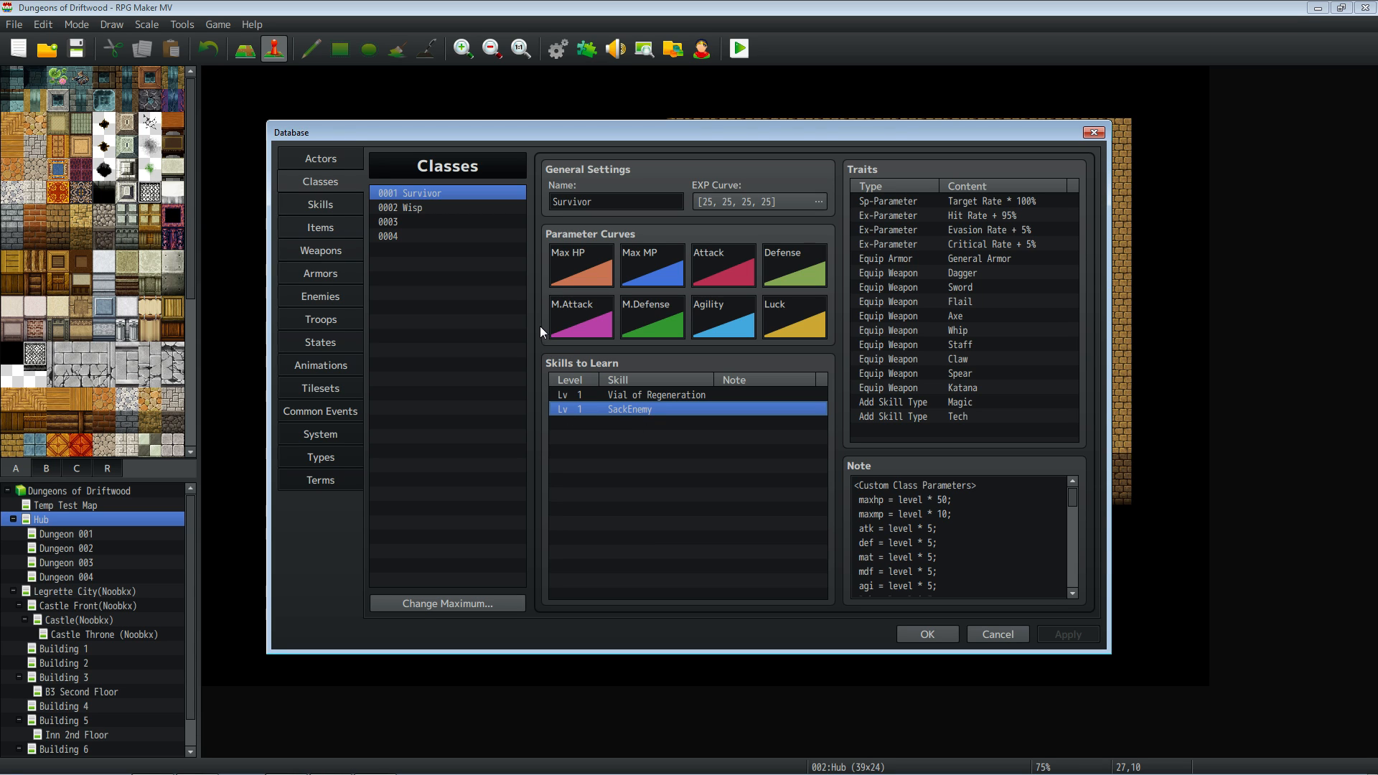
mouse_move(676, 447)
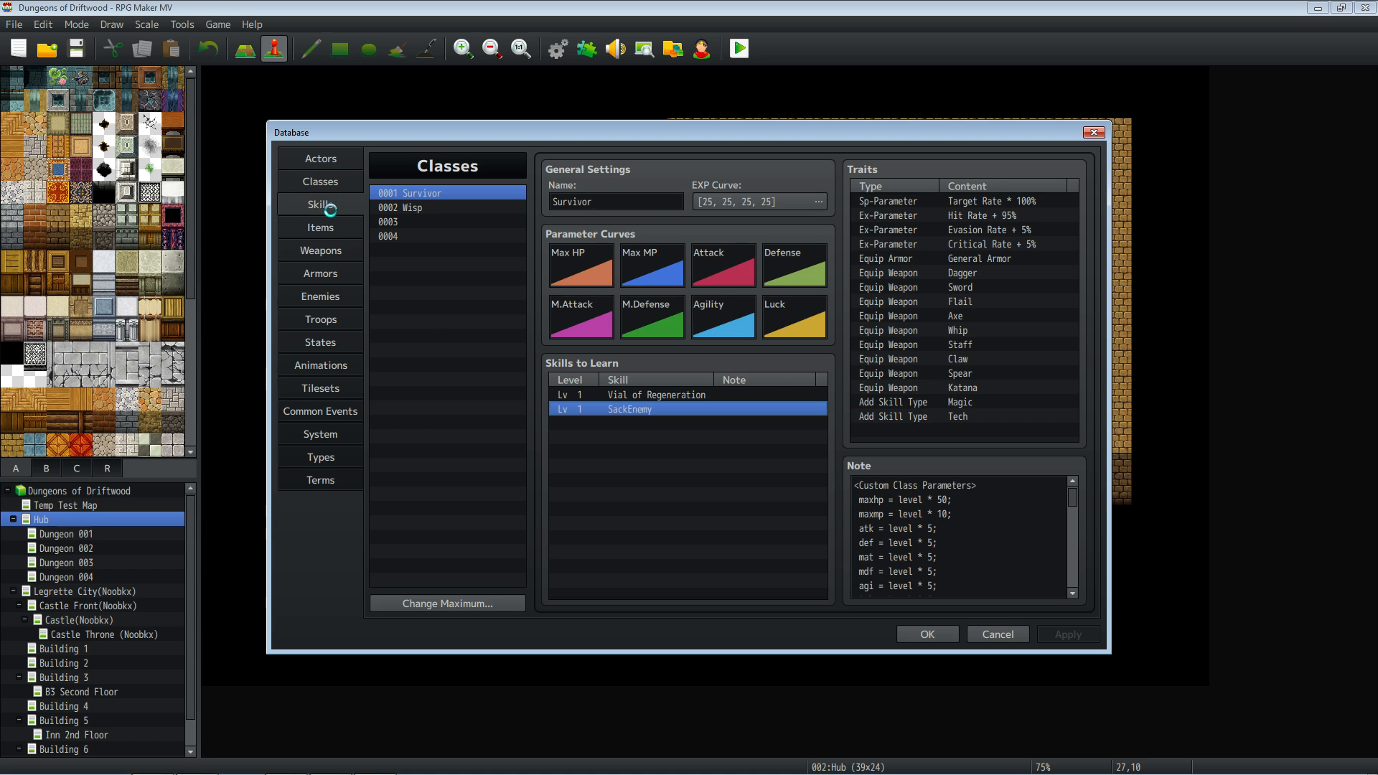
click(320, 203)
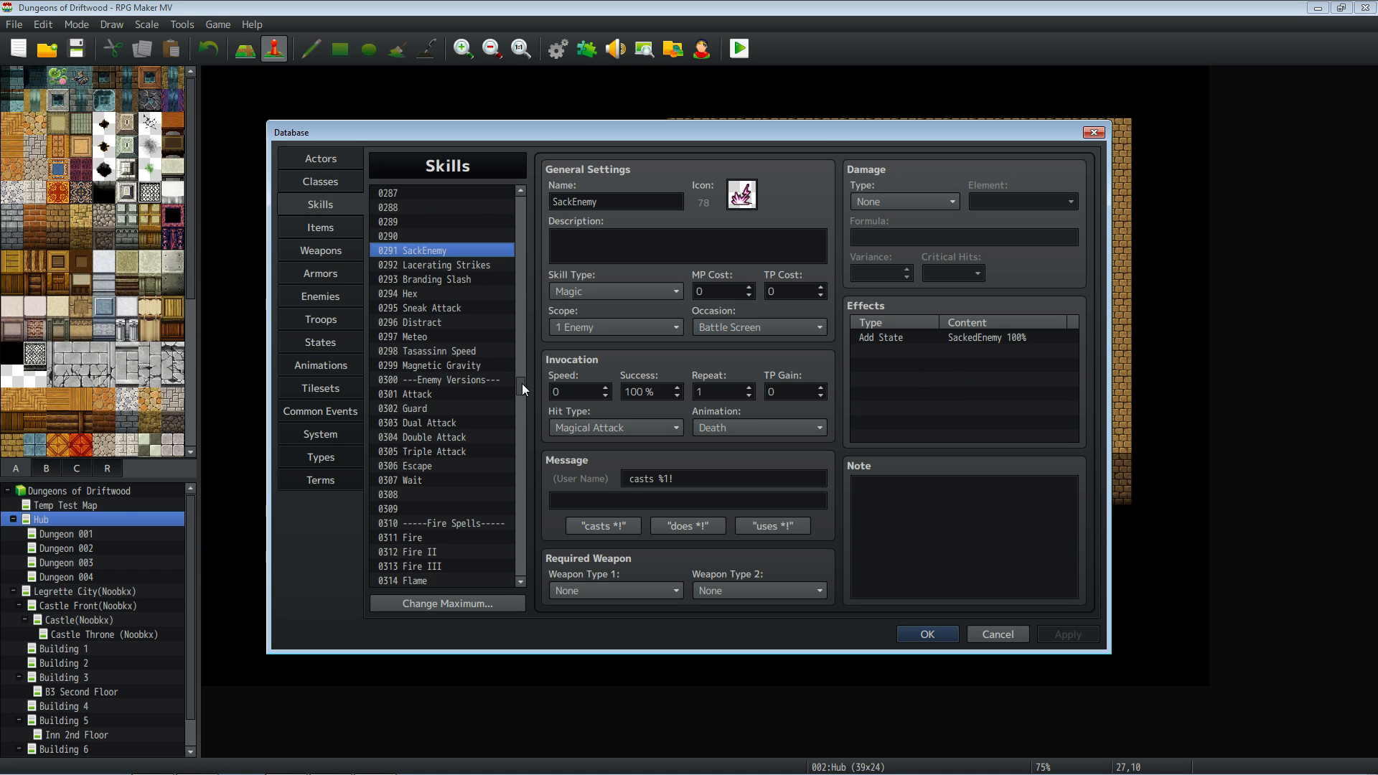